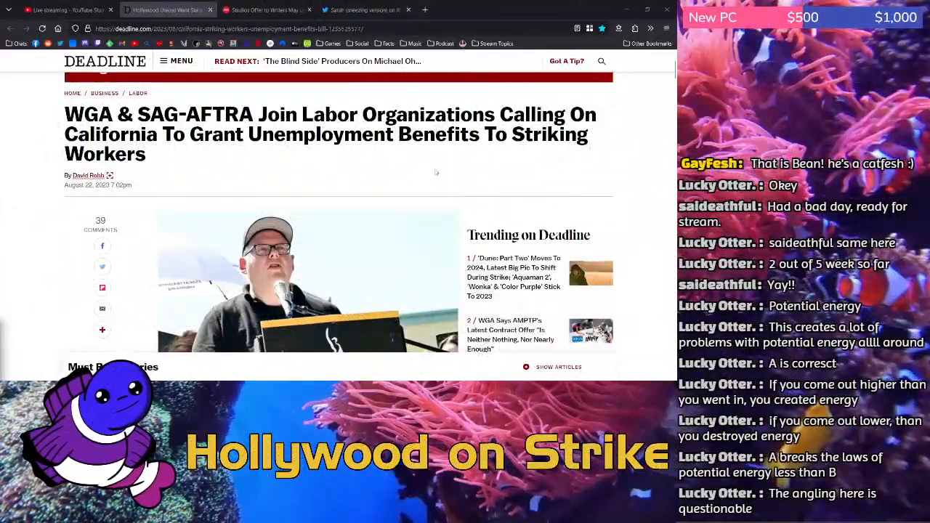
# - Highlight the headline's opening words, then the paragraph naming the SB 799 bill's sponsors
pyautogui.doubleClick(109, 113)
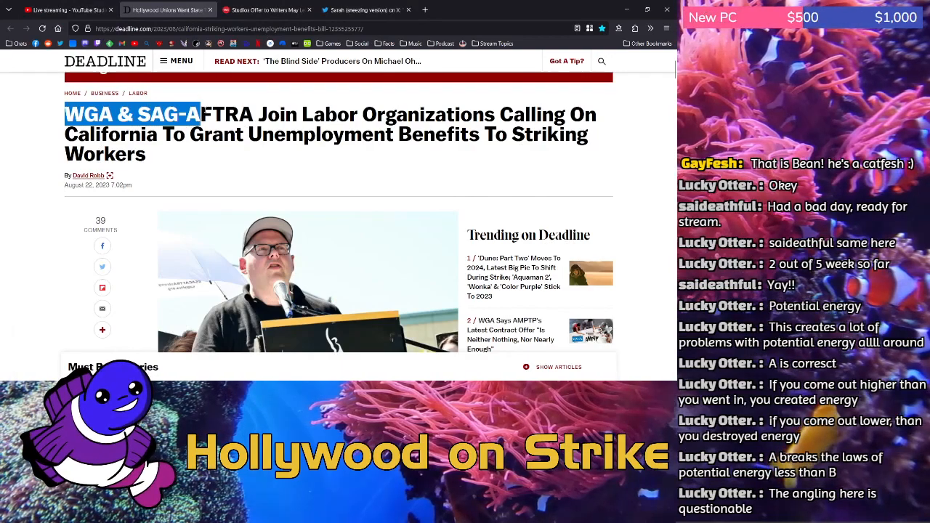
pyautogui.moveTo(203, 113); pyautogui.dragTo(171, 133)
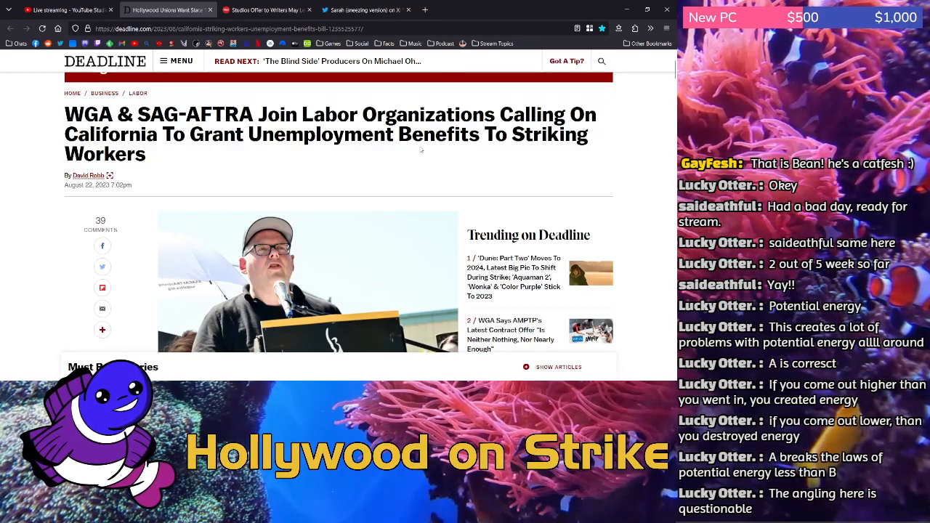
pyautogui.scroll(-3)
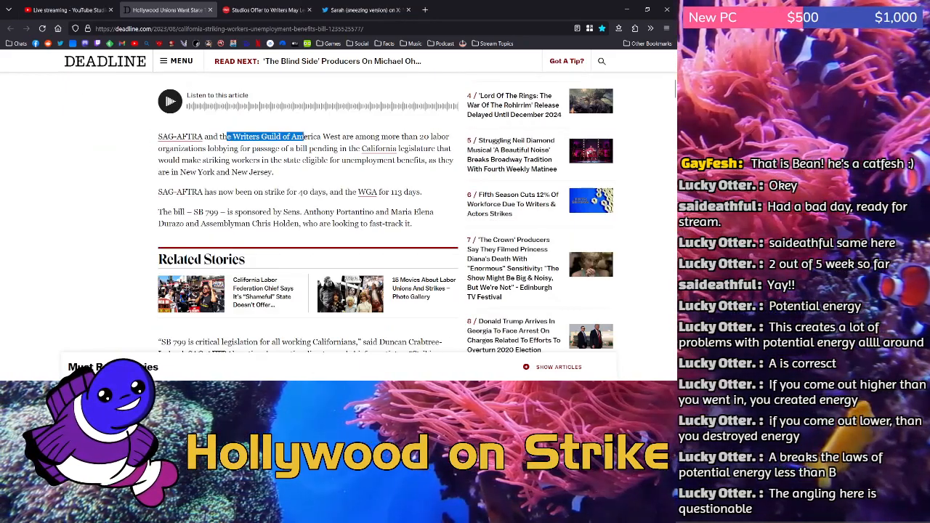
pyautogui.moveTo(225, 137); pyautogui.dragTo(225, 148)
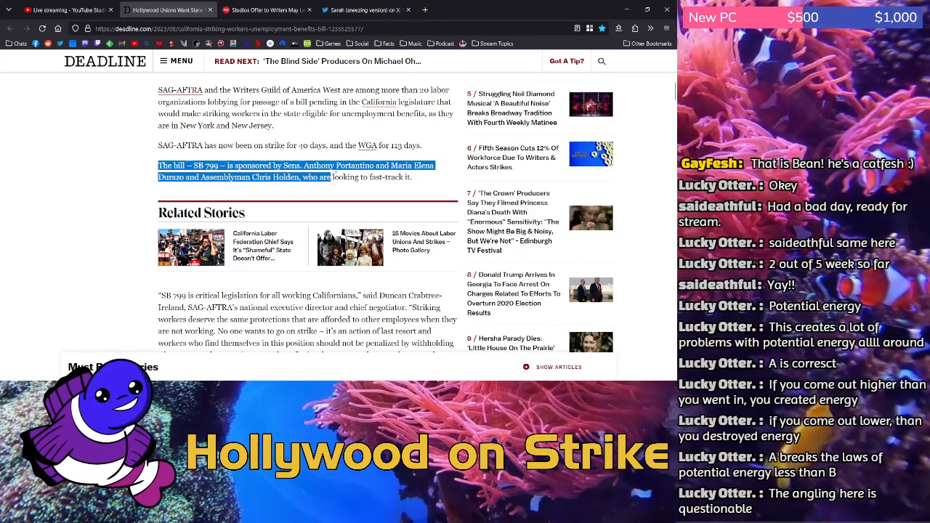
# - Highlight Duncan Crabtree-Ireland's quote from "SB 799 is critical legislation" through "a fair deal."
pyautogui.scroll(-3)
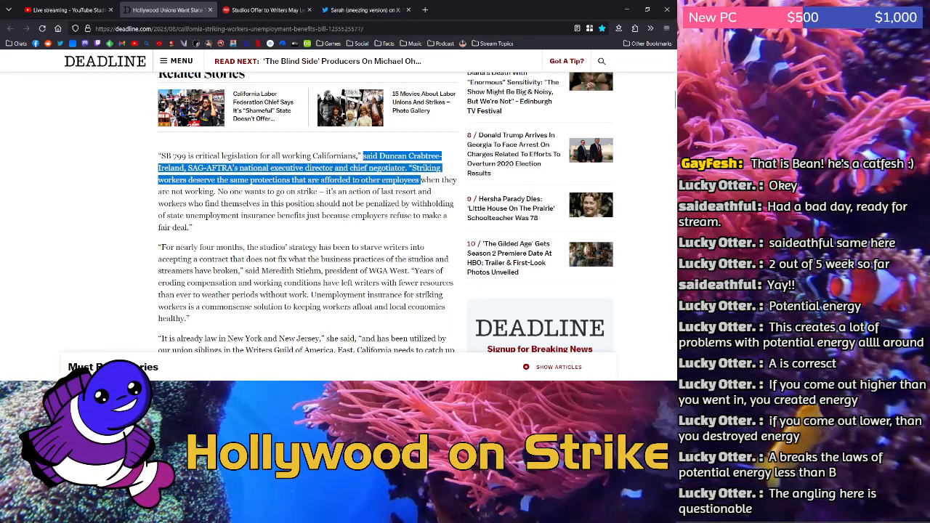
pyautogui.moveTo(420, 180); pyautogui.dragTo(319, 191)
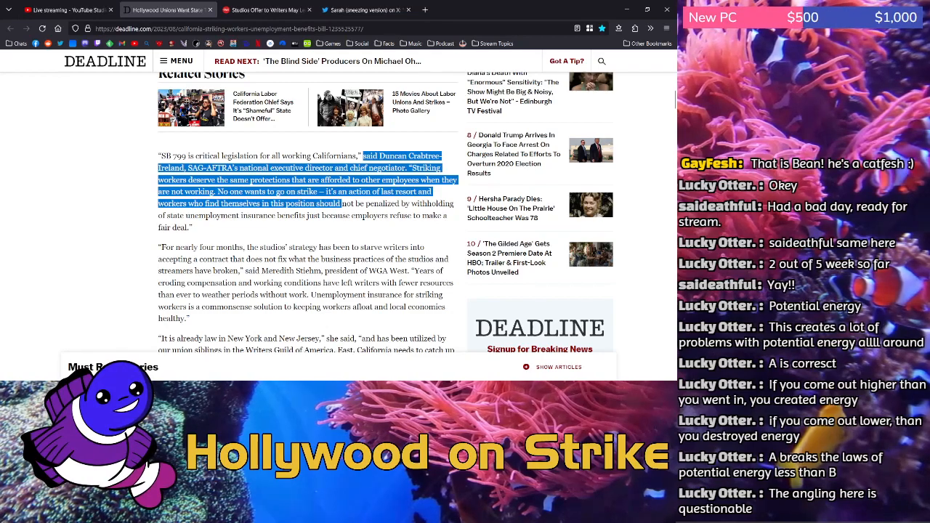
pyautogui.moveTo(340, 203); pyautogui.dragTo(239, 215)
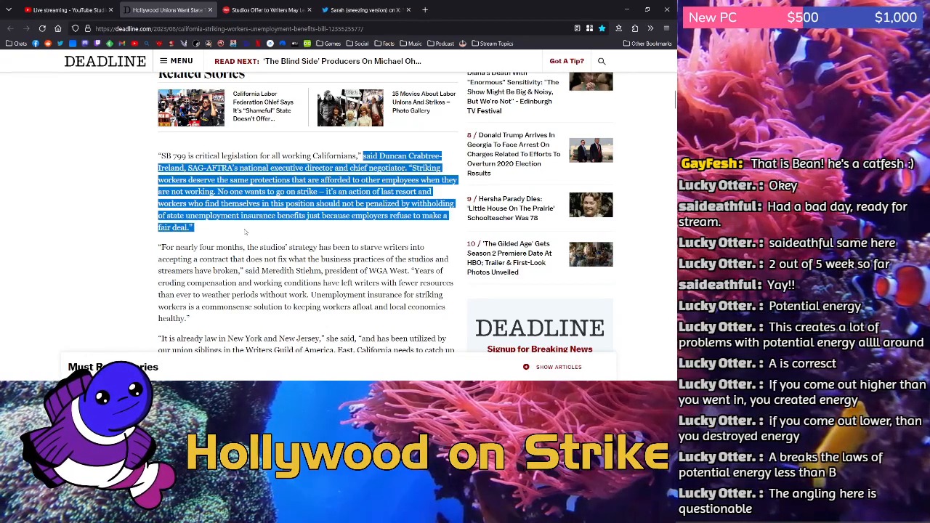
# - Highlight Meredith Stiehm's "For nearly four months…" paragraph on the studios' strategy through its end
pyautogui.scroll(-3)
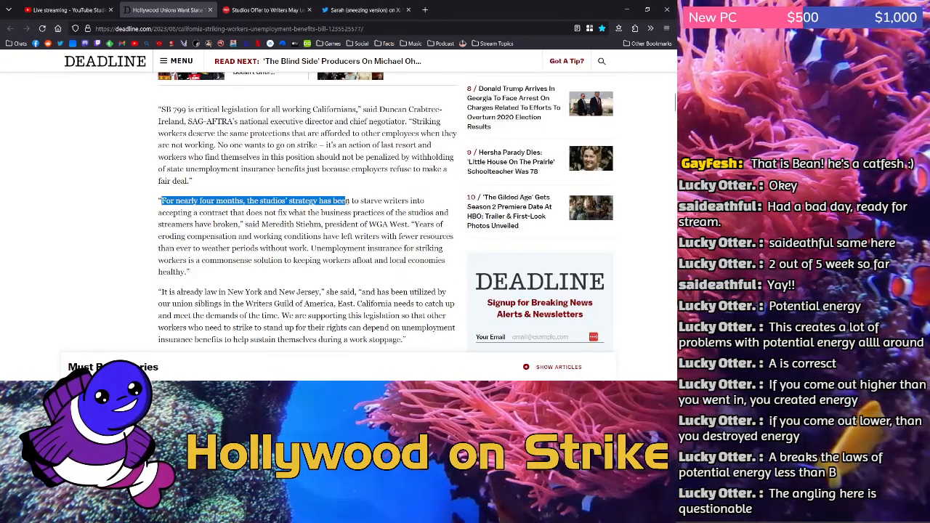
pyautogui.moveTo(348, 200); pyautogui.dragTo(234, 212)
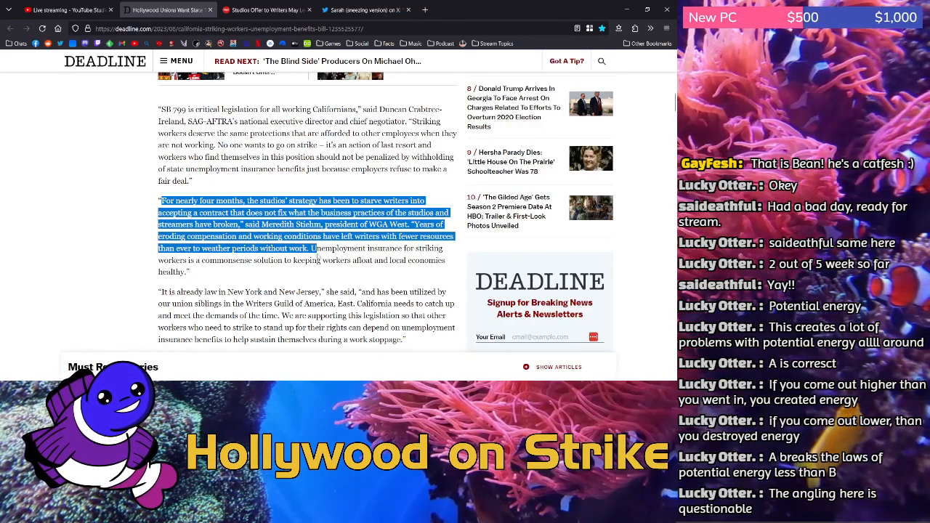
pyautogui.moveTo(317, 247); pyautogui.dragTo(253, 260)
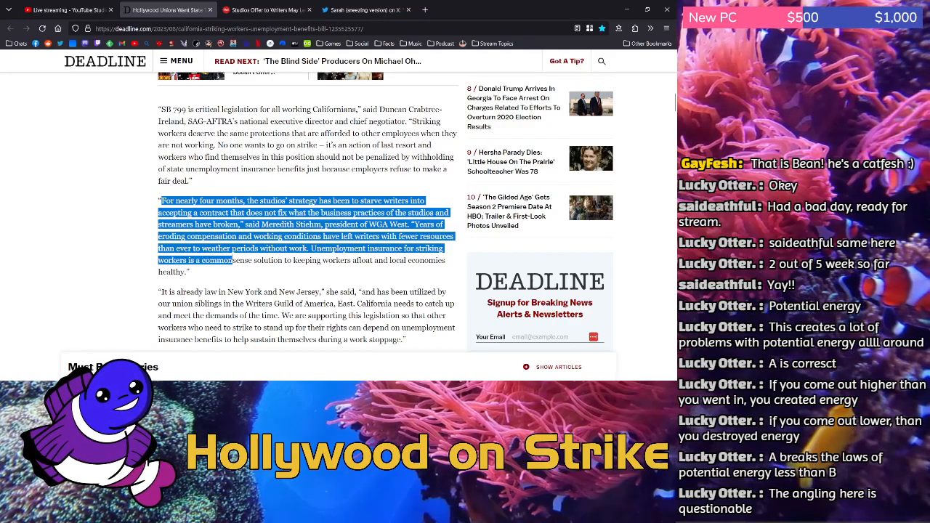
pyautogui.moveTo(250, 258); pyautogui.dragTo(188, 272)
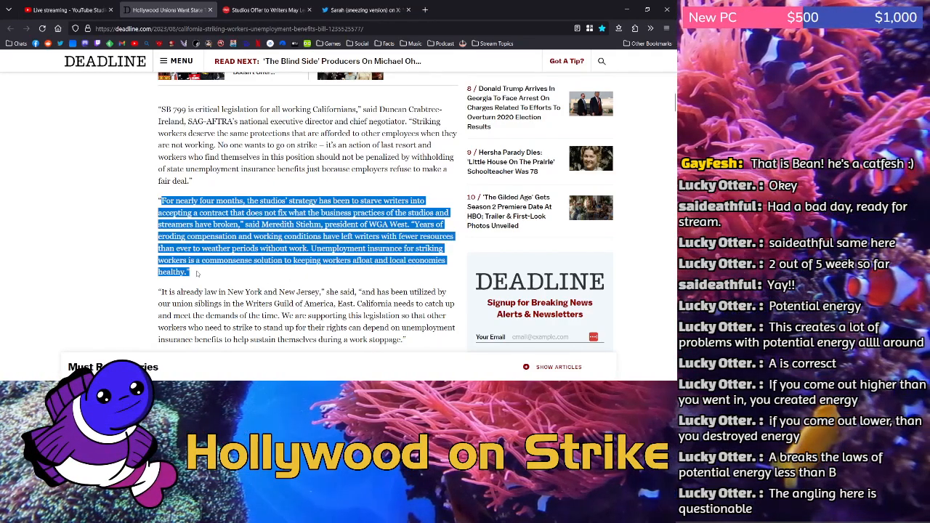
# - Highlight the "It is already law in New York and New Jersey" paragraph to its end
pyautogui.scroll(-3)
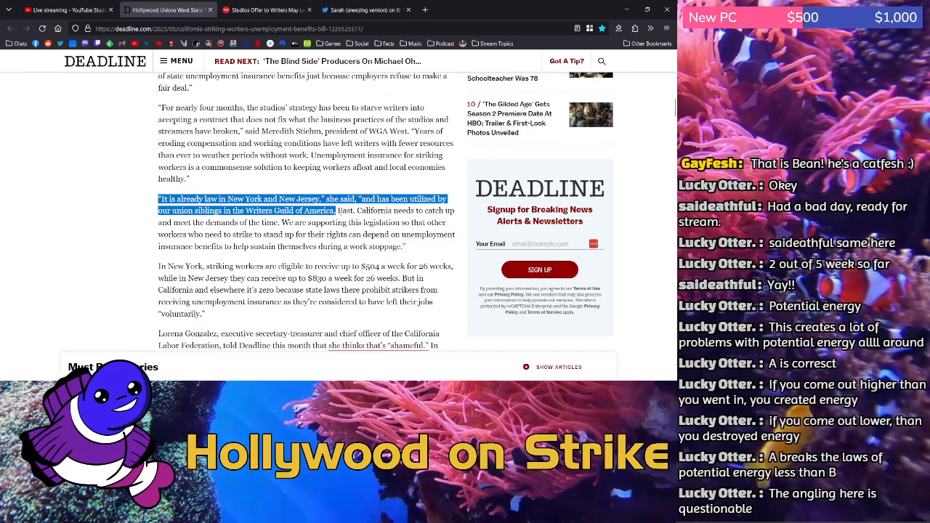
pyautogui.moveTo(337, 209); pyautogui.dragTo(260, 222)
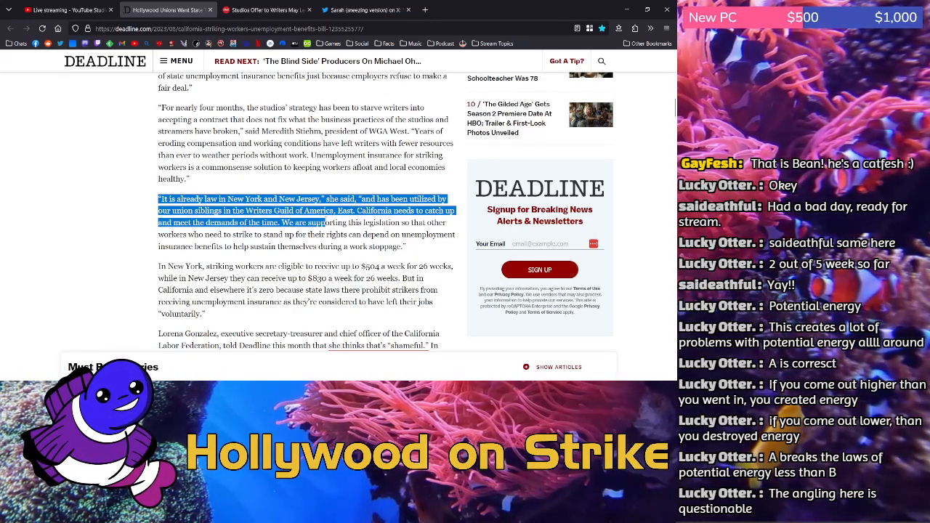
pyautogui.moveTo(323, 220); pyautogui.dragTo(320, 233)
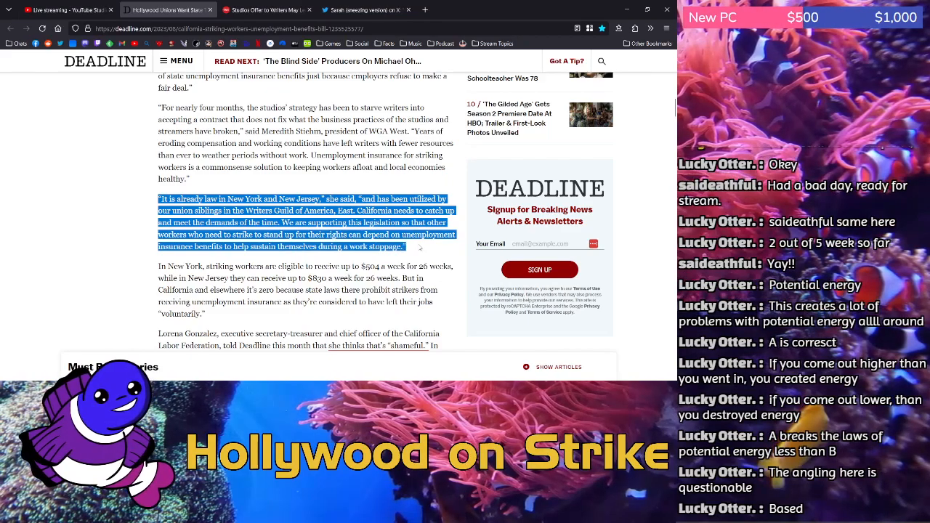
pyautogui.scroll(-3)
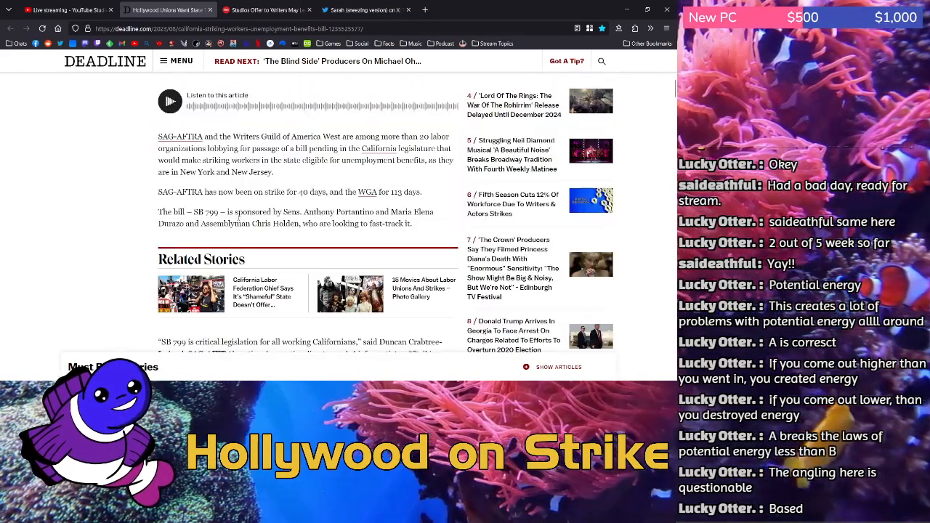
# - Highlight from New Jersey's $830 weekly benefit through California paying strikers nothing, ending at "voluntarily."
pyautogui.scroll(-3)
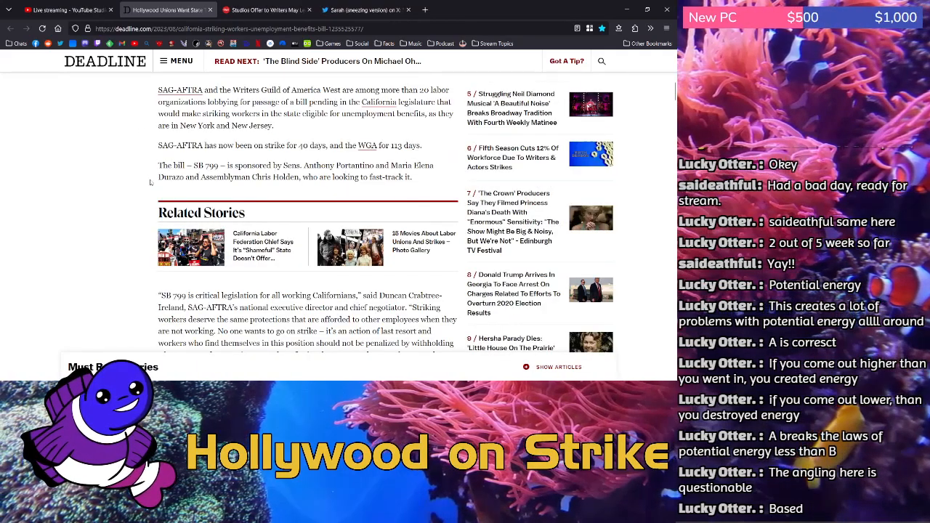
pyautogui.scroll(-3)
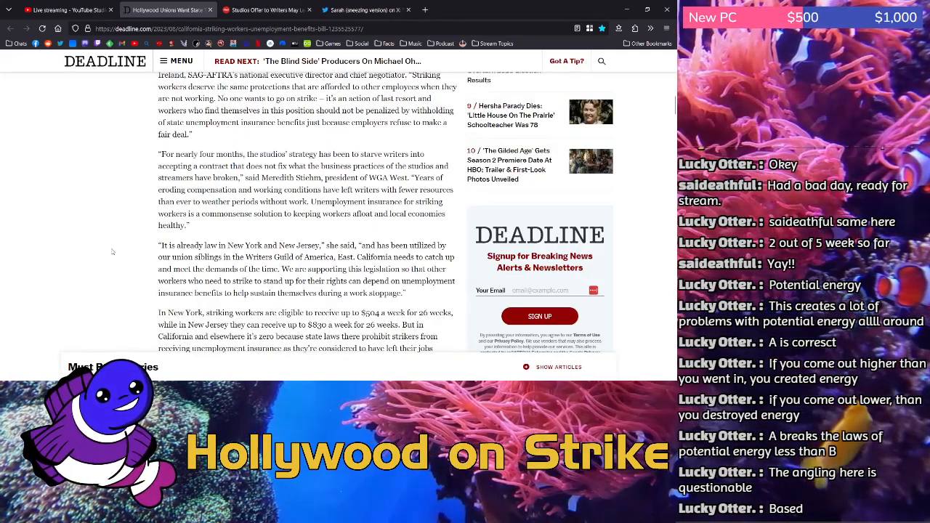
pyautogui.scroll(-3)
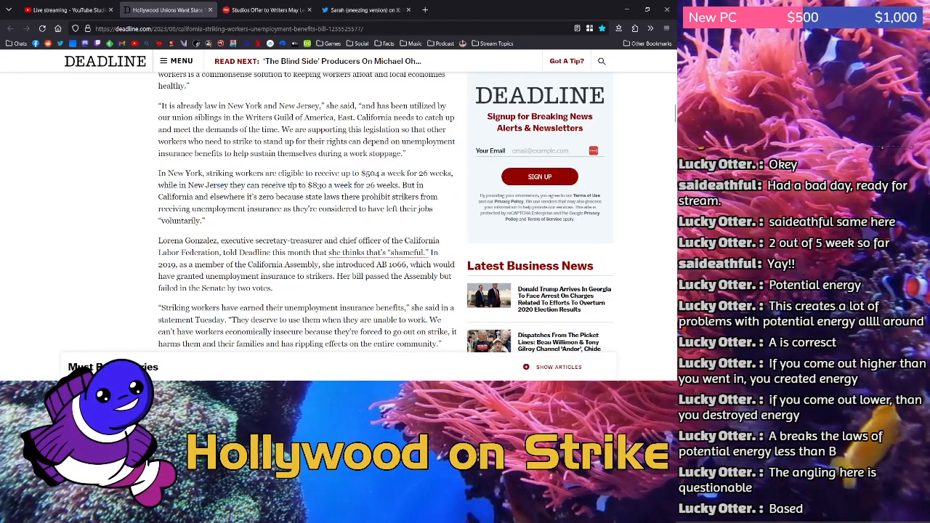
pyautogui.doubleClick(319, 185)
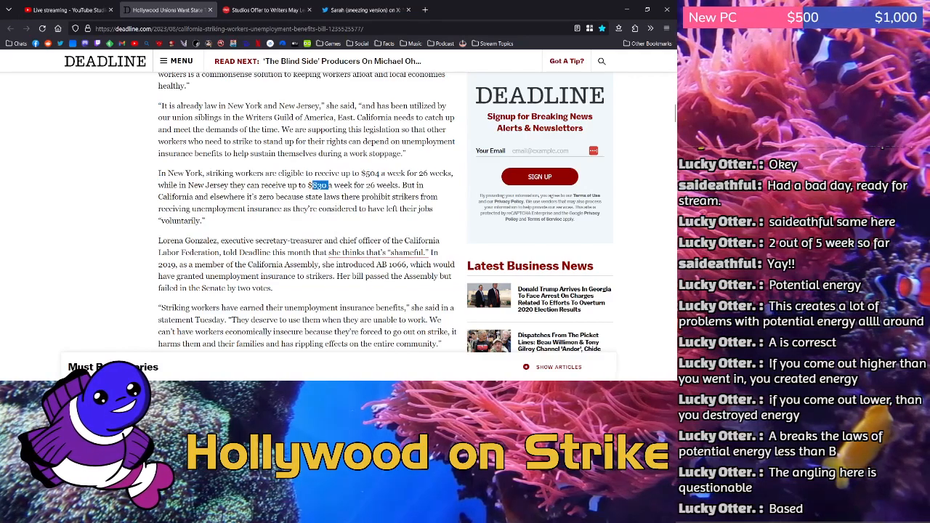
pyautogui.moveTo(313, 186); pyautogui.dragTo(409, 186)
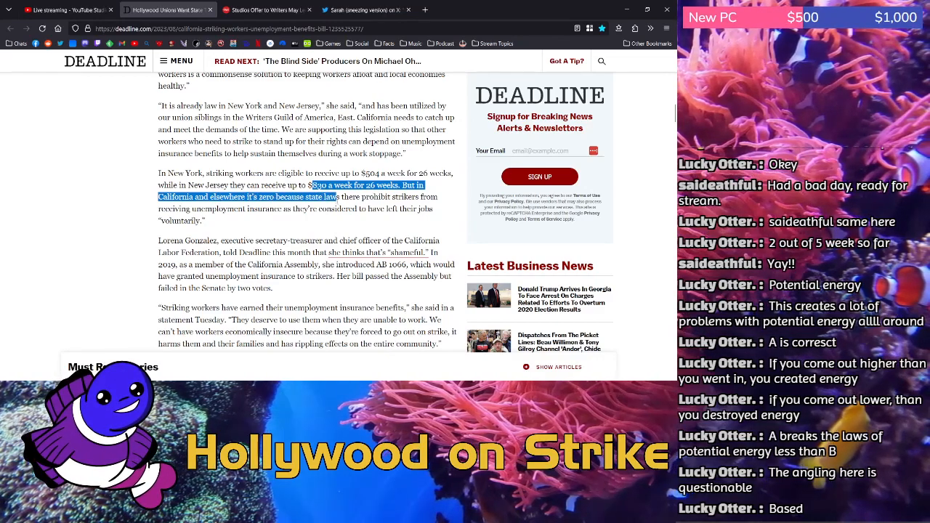
pyautogui.moveTo(312, 186); pyautogui.dragTo(247, 209)
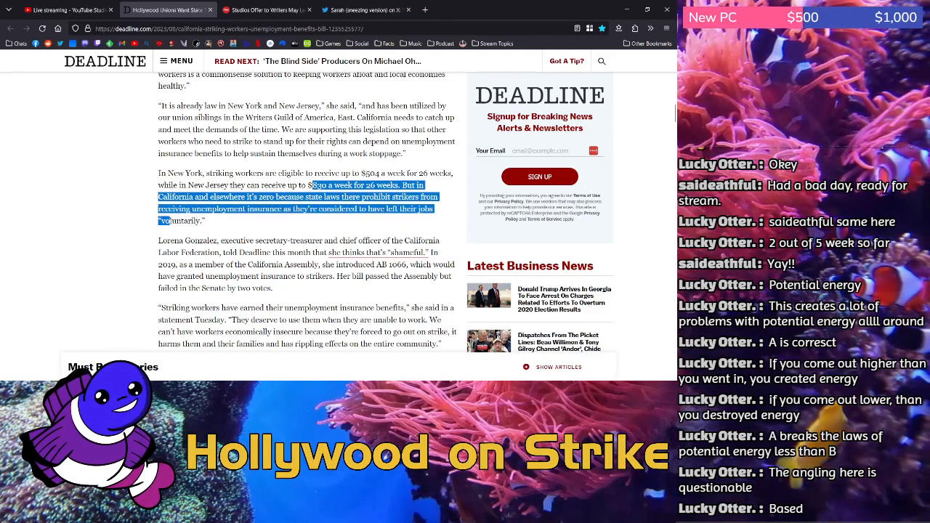
# - Highlight Lorena Gonzalez's "executive secretary-treasurer" paragraph on her failed AB 1066 bill and the following quote
pyautogui.scroll(-3)
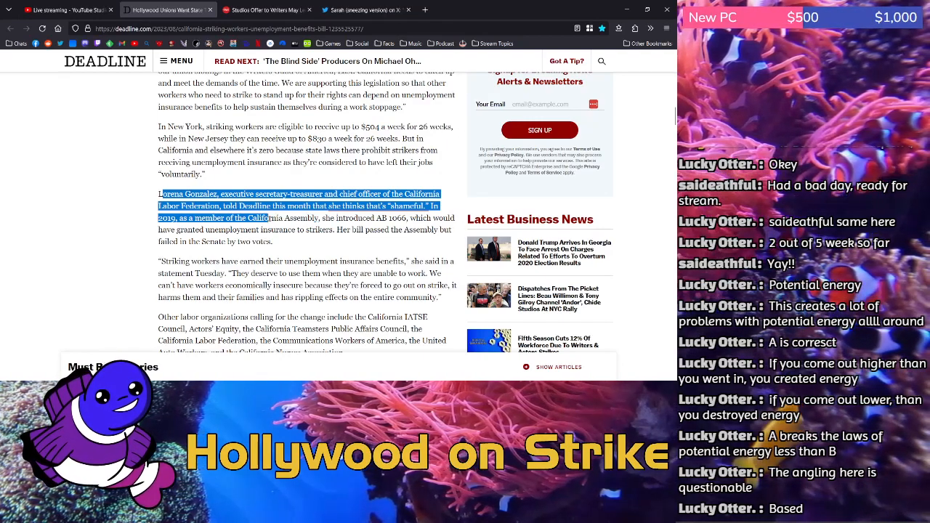
pyautogui.moveTo(269, 218); pyautogui.dragTo(317, 230)
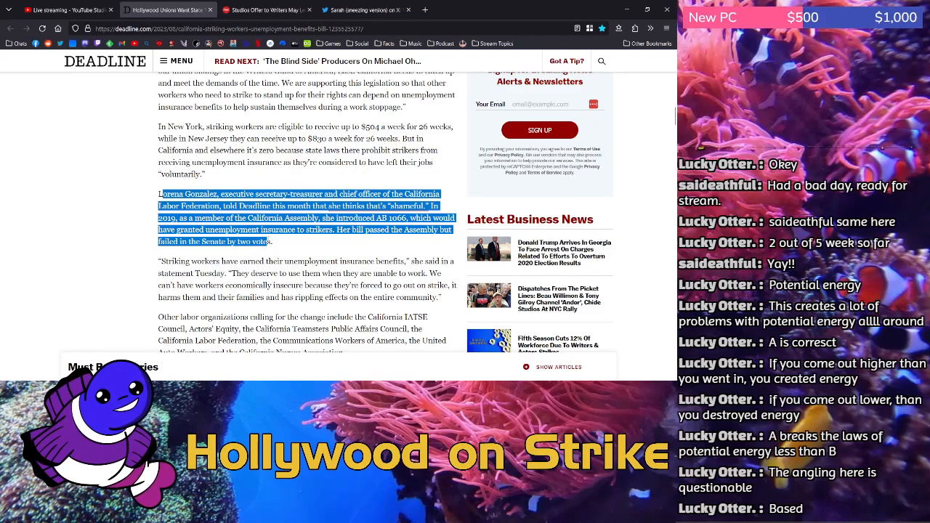
pyautogui.scroll(-3)
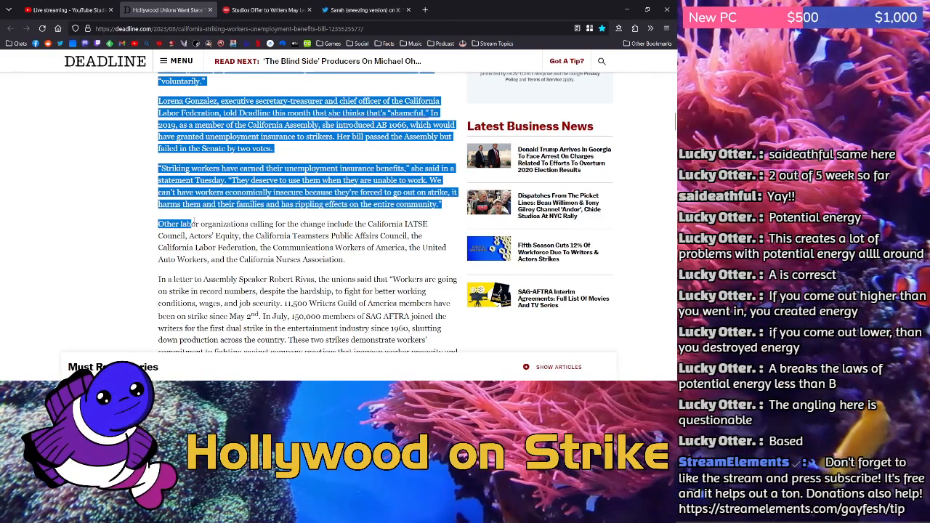
# - Highlight the "Other labor organizations…" paragraph listing the Teamsters, UAW and other backers
pyautogui.scroll(-3)
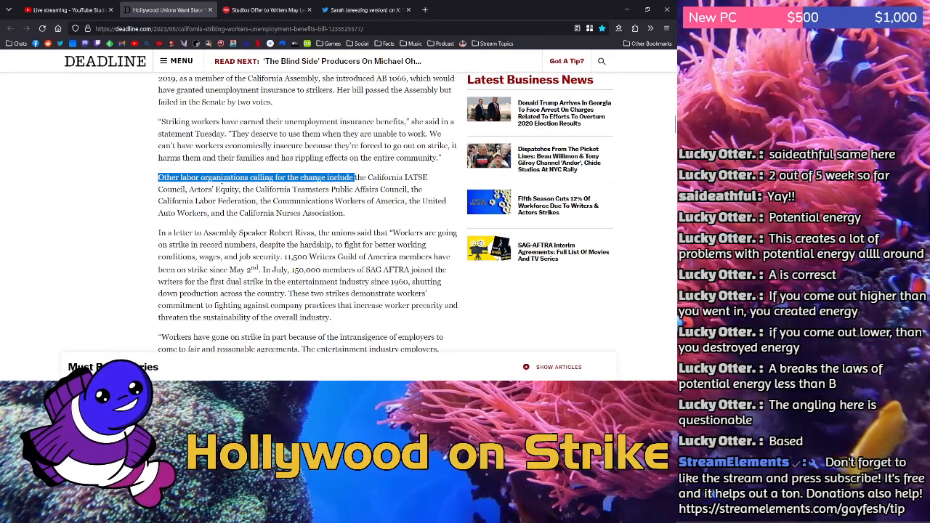
pyautogui.moveTo(351, 177); pyautogui.dragTo(404, 178)
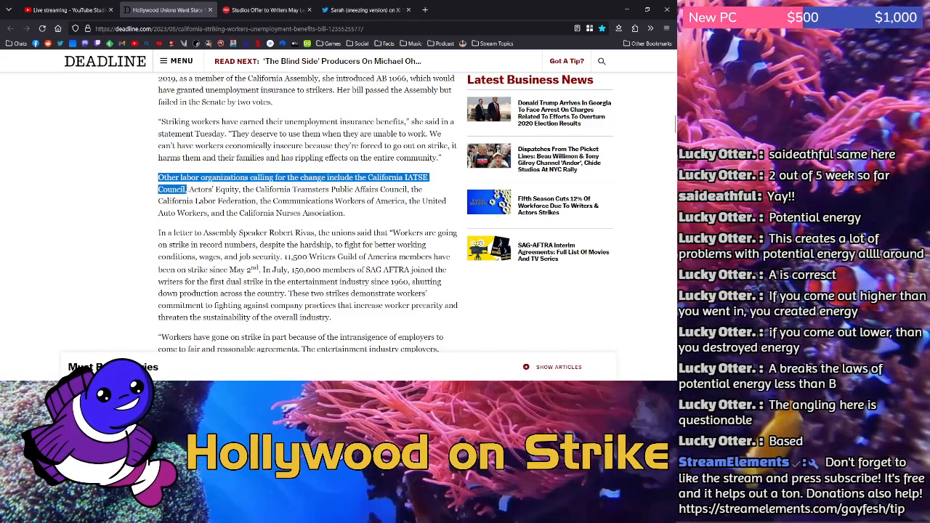
pyautogui.moveTo(175, 189); pyautogui.dragTo(291, 200)
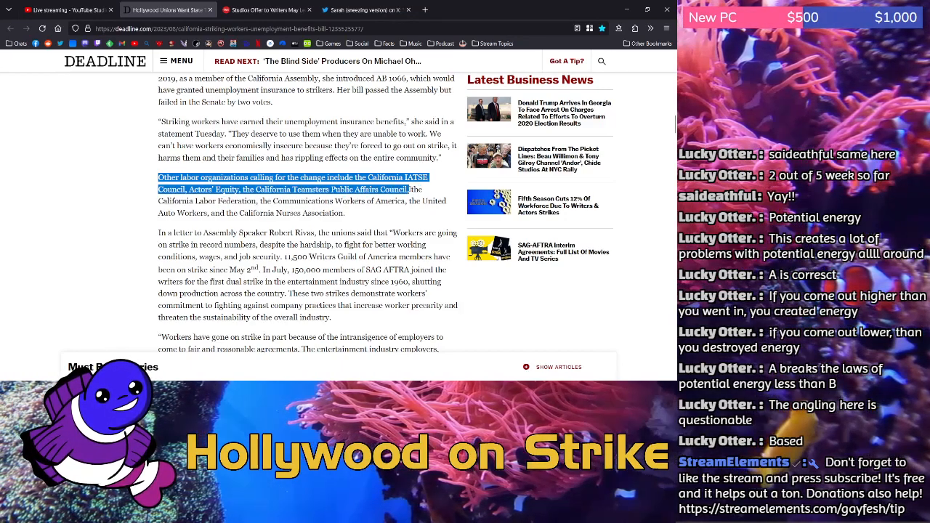
pyautogui.moveTo(409, 188); pyautogui.dragTo(363, 200)
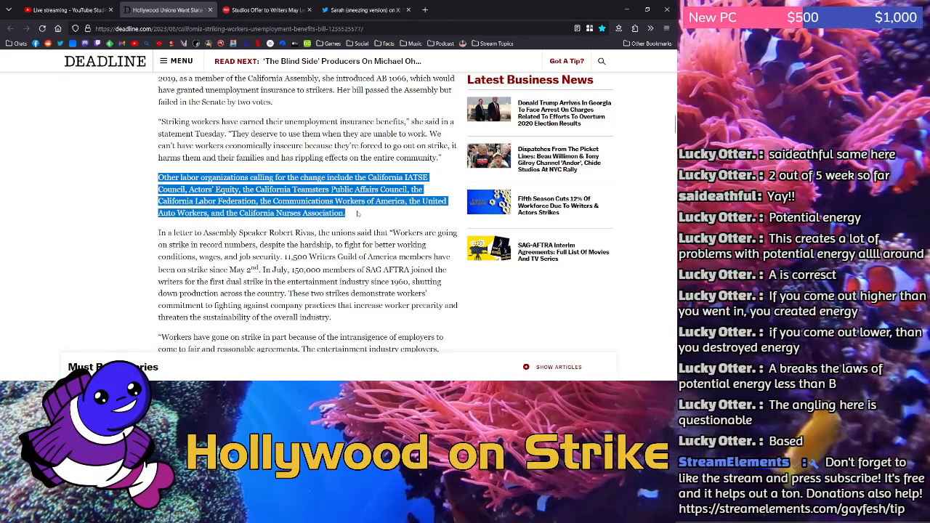
pyautogui.scroll(-3)
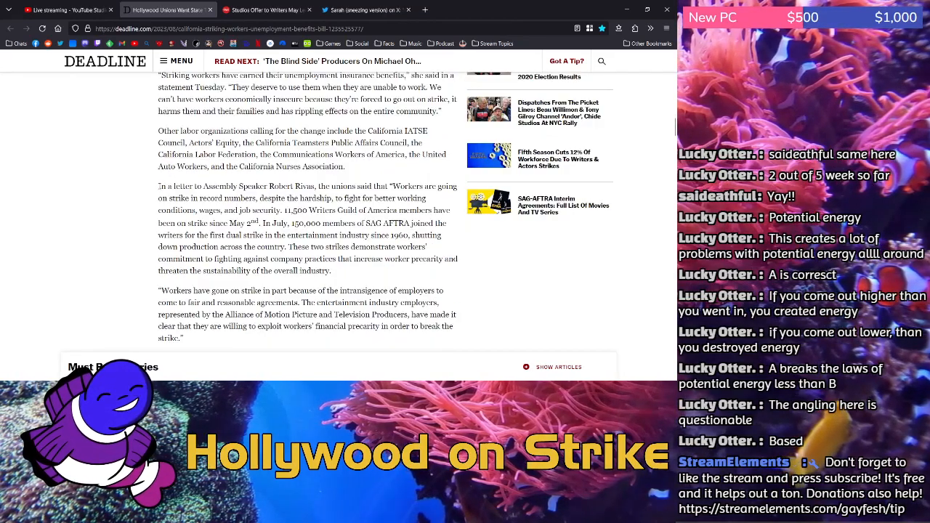
# - Highlight the paragraphs on strikers' unemployment benefits and on workers going on strike
pyautogui.moveTo(159, 74); pyautogui.dragTo(366, 198)
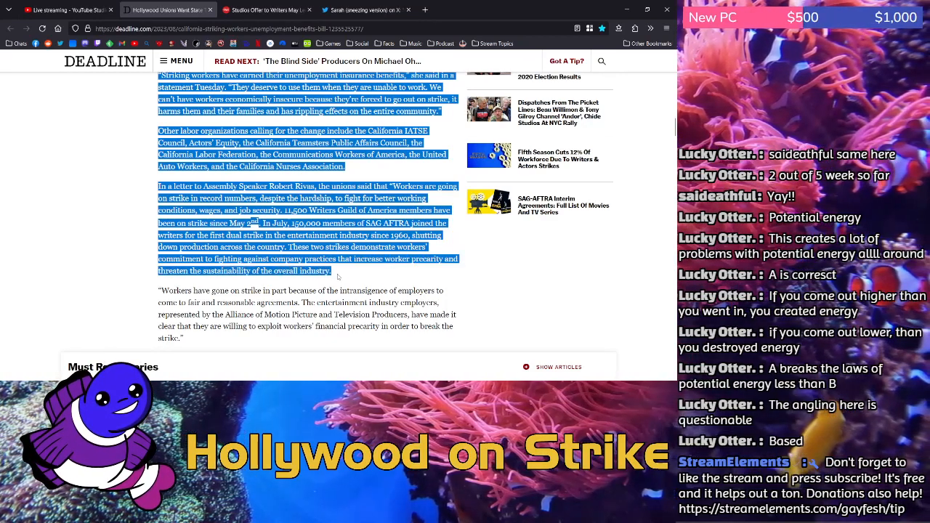
pyautogui.scroll(-3)
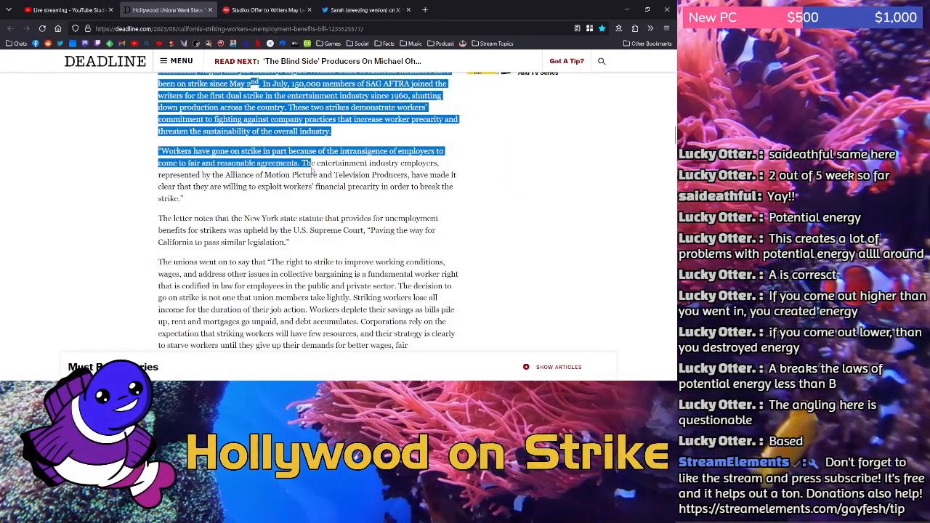
pyautogui.moveTo(305, 163); pyautogui.dragTo(247, 174)
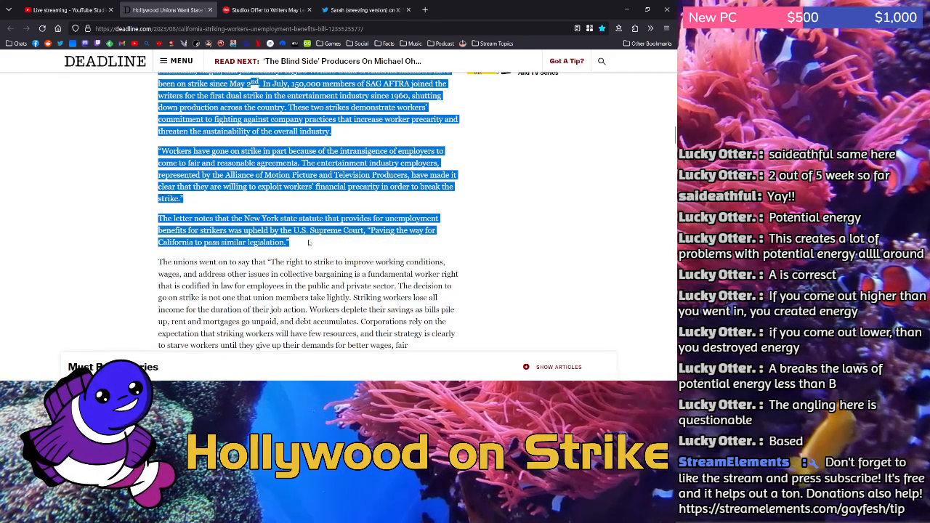
pyautogui.scroll(-3)
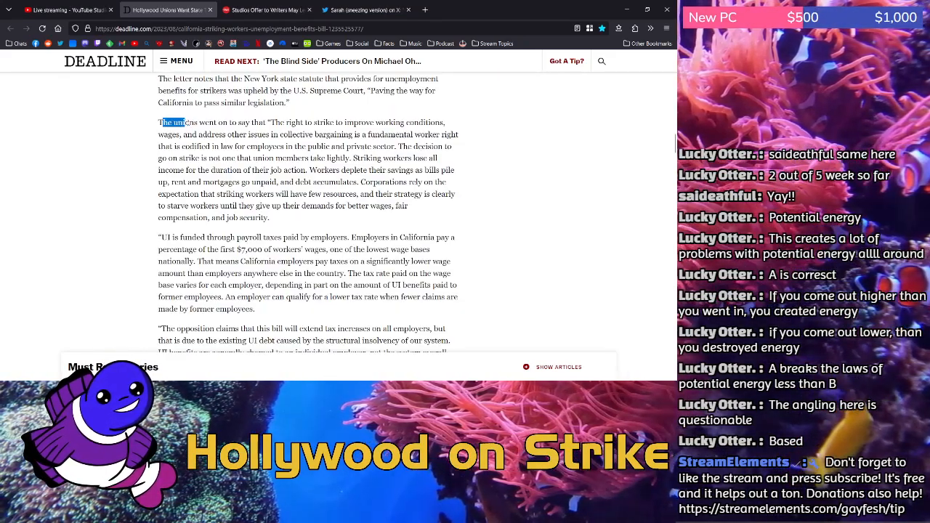
# - Highlight the full "The unions went on to say…" statement that striking is a fundamental right
pyautogui.moveTo(158, 122); pyautogui.dragTo(311, 122)
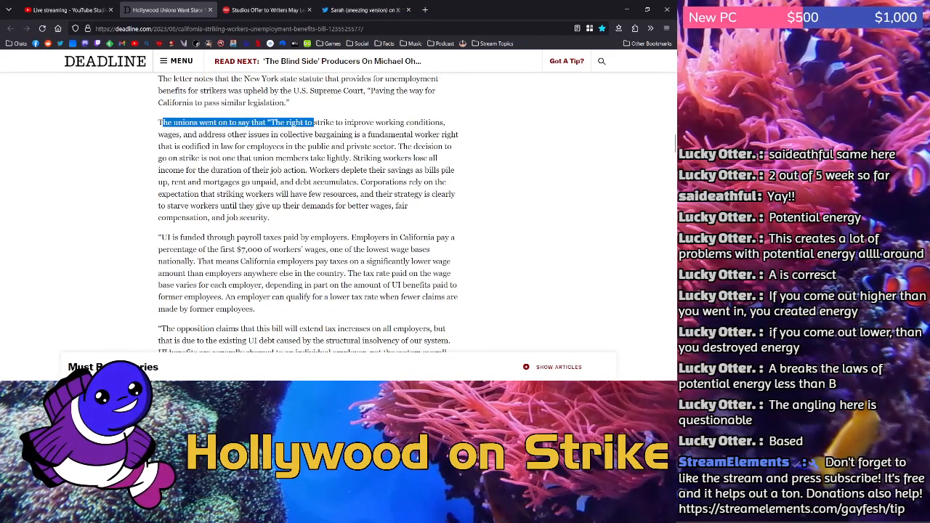
pyautogui.moveTo(312, 122); pyautogui.dragTo(335, 134)
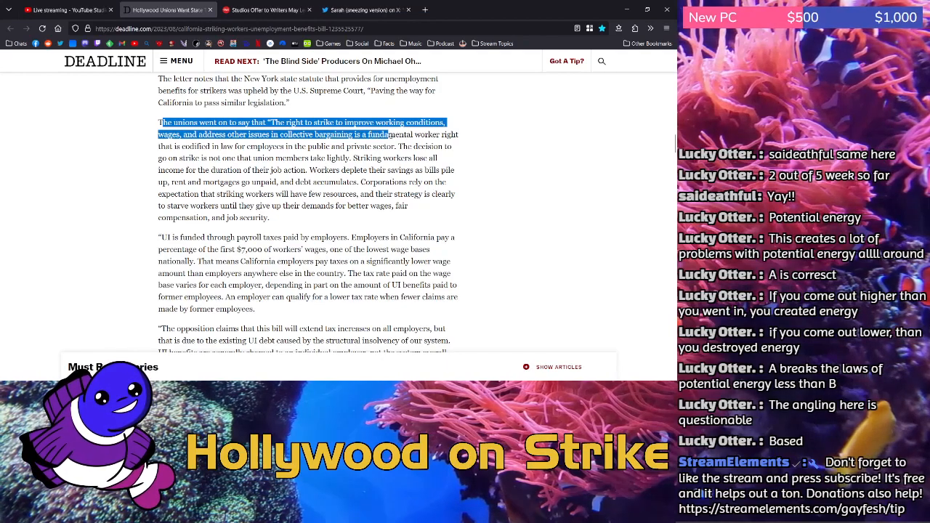
pyautogui.moveTo(388, 134); pyautogui.dragTo(311, 145)
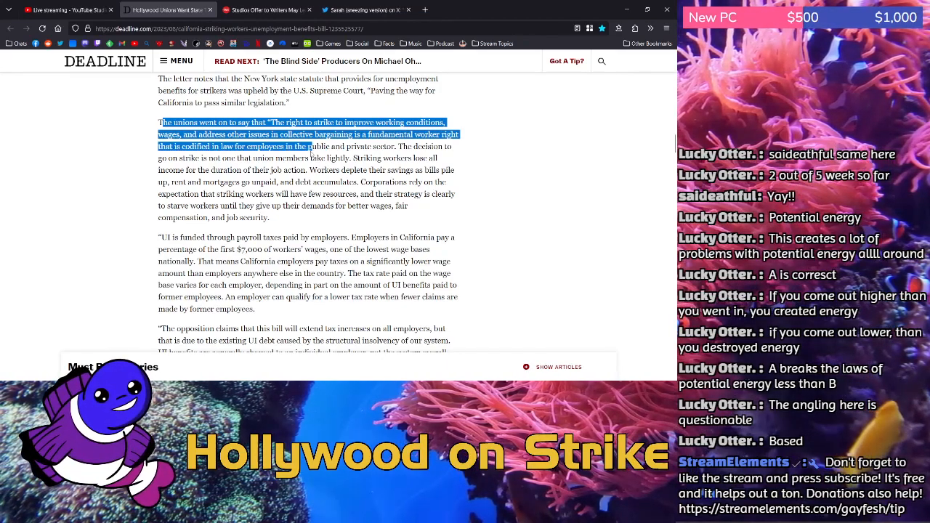
pyautogui.moveTo(312, 145); pyautogui.dragTo(305, 168)
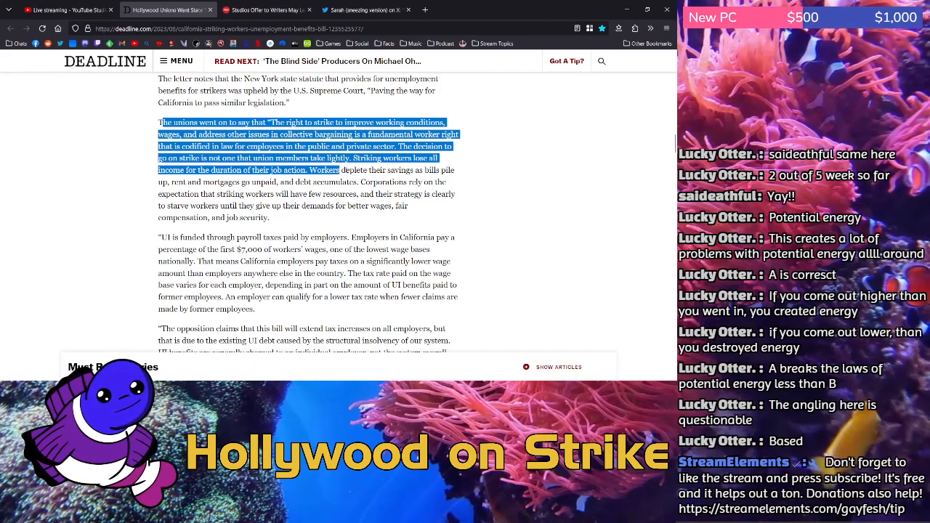
pyautogui.moveTo(327, 170); pyautogui.dragTo(298, 182)
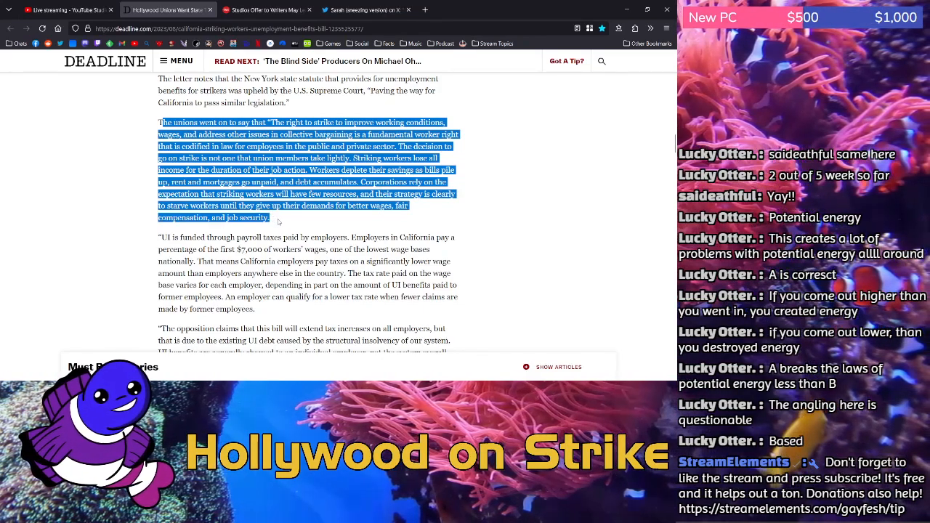
# - Highlight the "UI is funded…" payroll-tax paragraph and "The opposition claims…" paragraph at the article's end
pyautogui.scroll(-3)
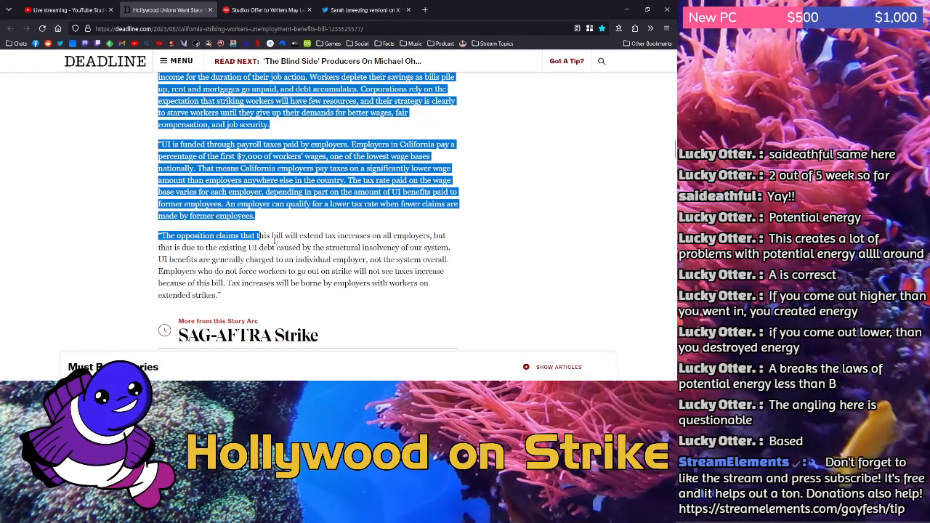
pyautogui.moveTo(259, 235); pyautogui.dragTo(337, 236)
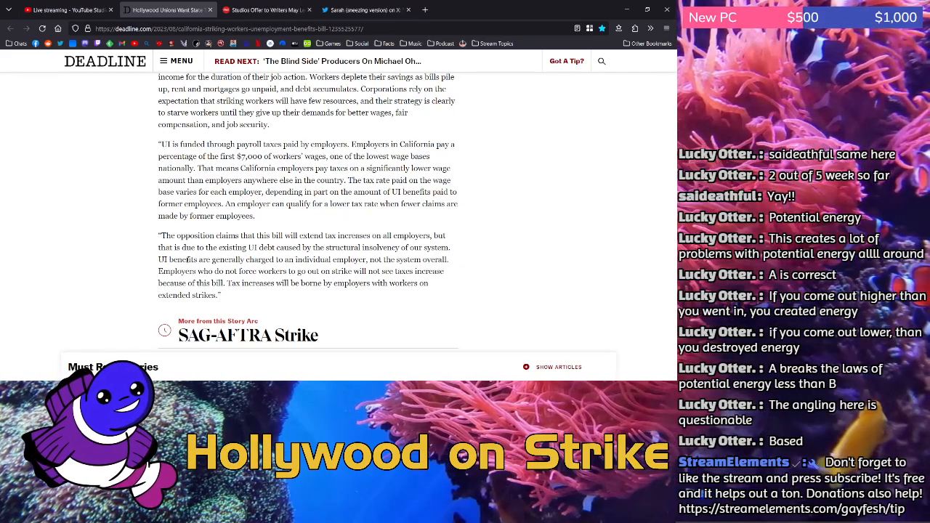
# - Reach the end of the Deadline page and switch to the Hollywood Reporter AI-scripts article
pyautogui.scroll(3)
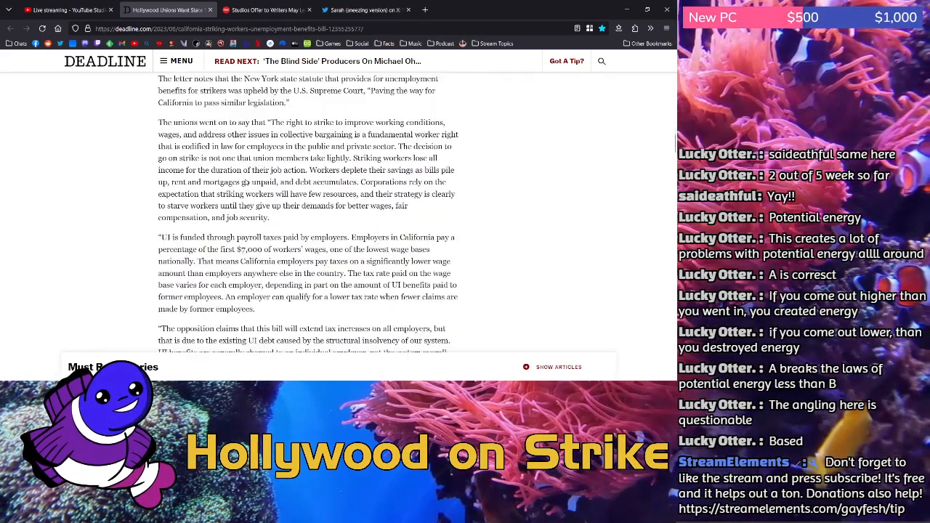
pyautogui.scroll(-3)
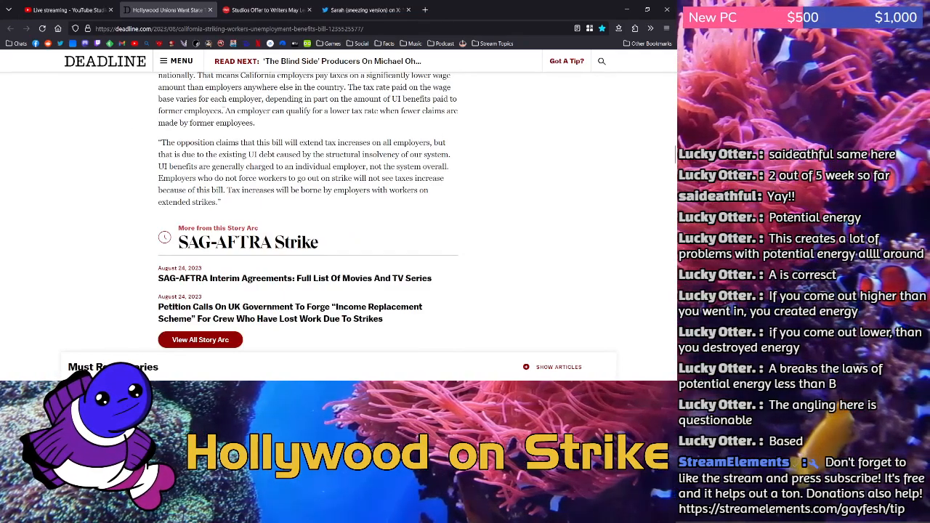
pyautogui.scroll(-3)
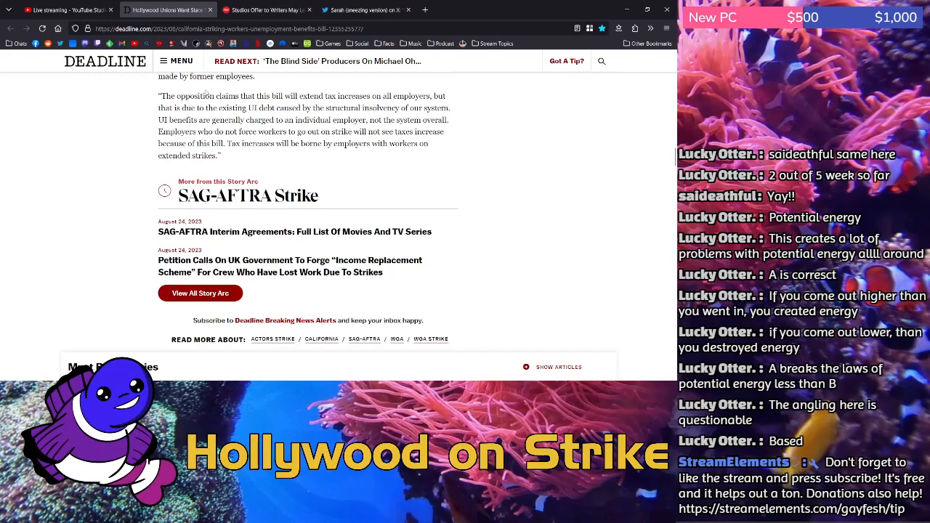
pyautogui.click(264, 9)
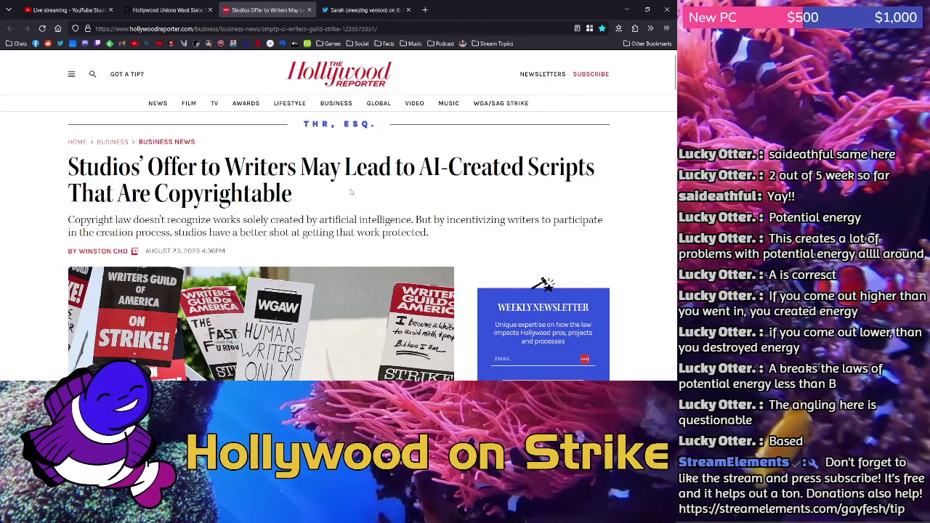
# - Return to the Deadline strike-benefits article tab
pyautogui.doubleClick(209, 191)
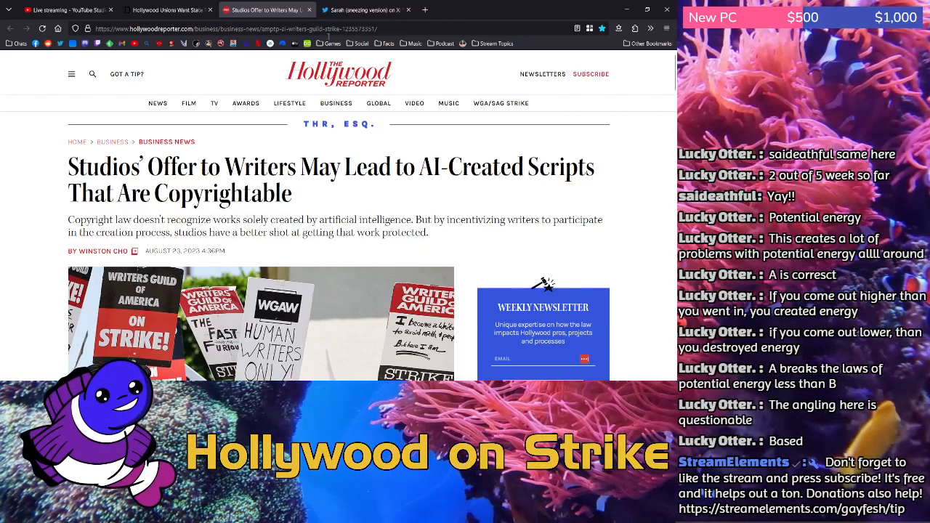
pyautogui.click(167, 9)
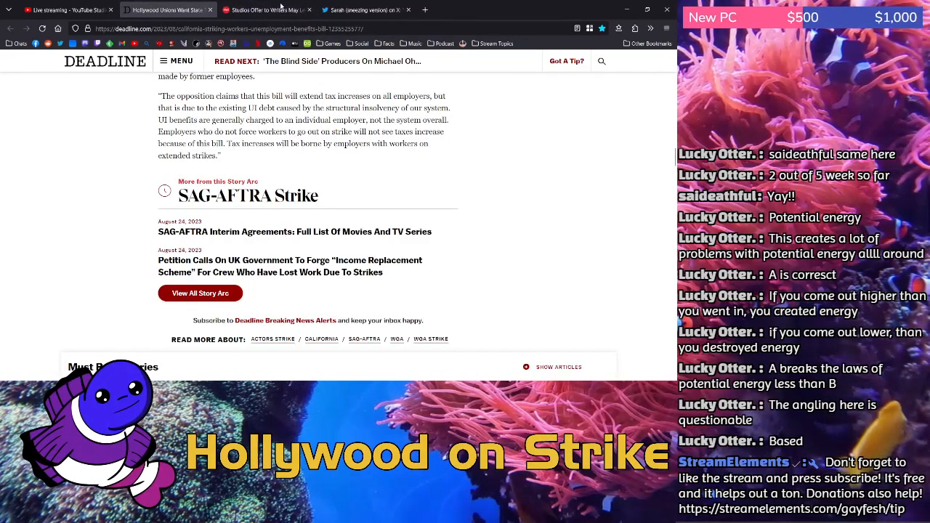
# - Switch back to the Hollywood Reporter article tab and scroll into its body text
pyautogui.click(267, 8)
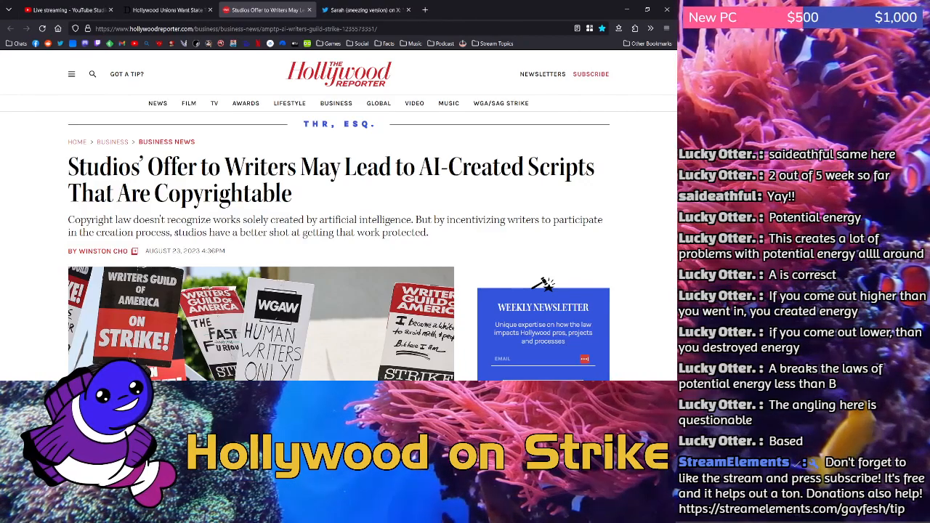
pyautogui.scroll(-3)
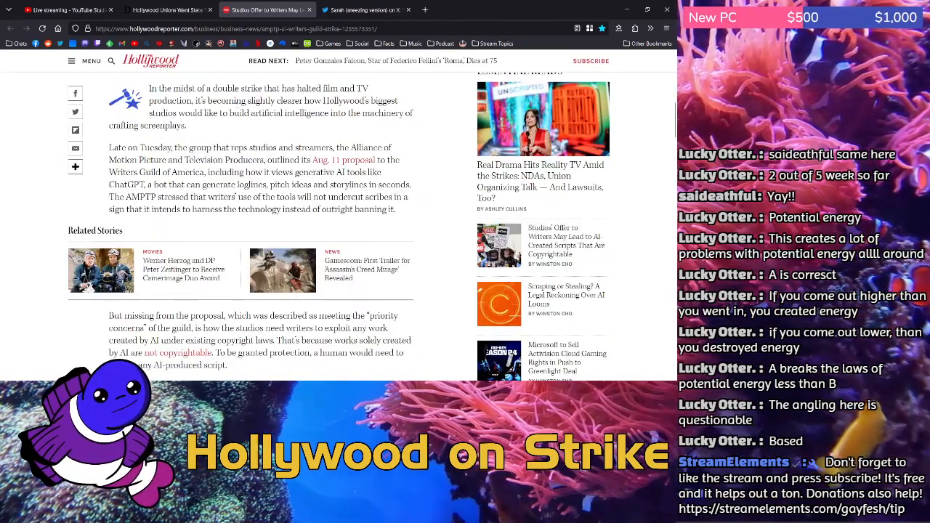
# - Highlight the opening double-strike paragraph and the AMPTP harness-AI paragraph, then read on
pyautogui.scroll(3)
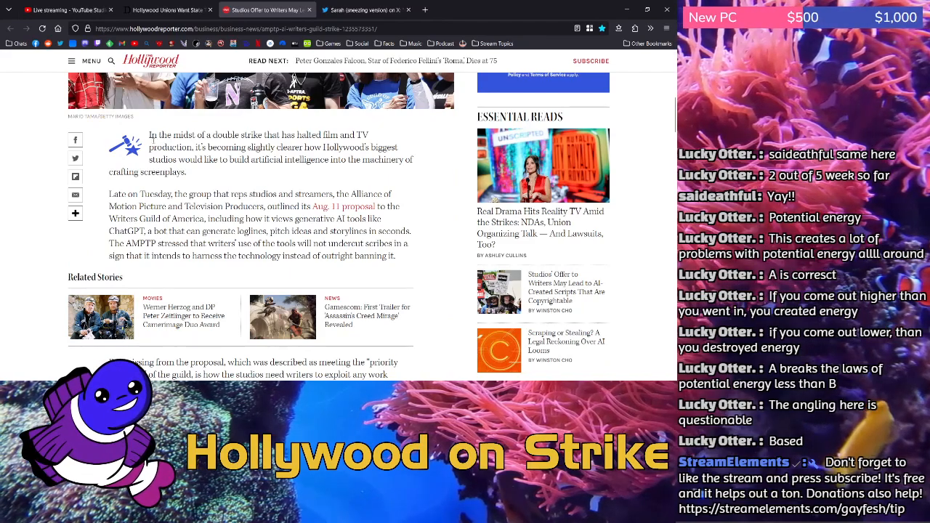
pyautogui.moveTo(148, 136); pyautogui.dragTo(334, 148)
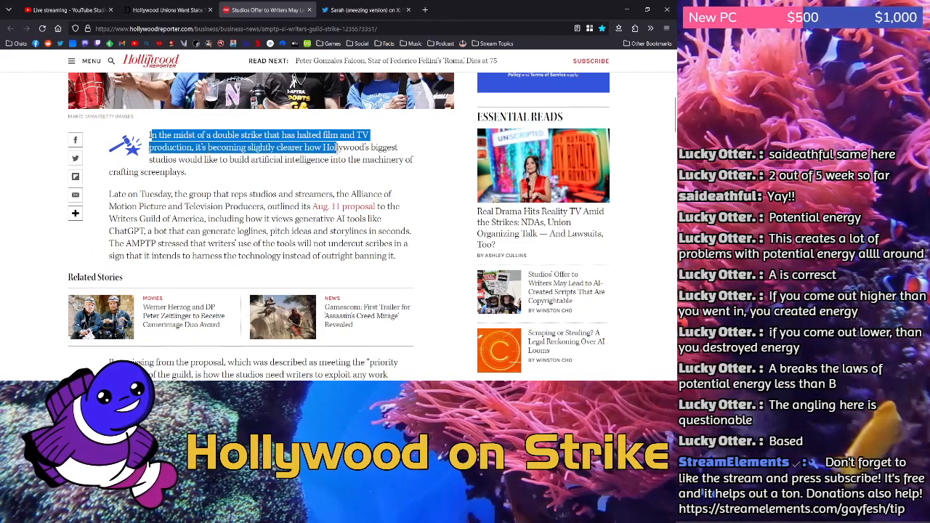
pyautogui.moveTo(336, 147); pyautogui.dragTo(270, 158)
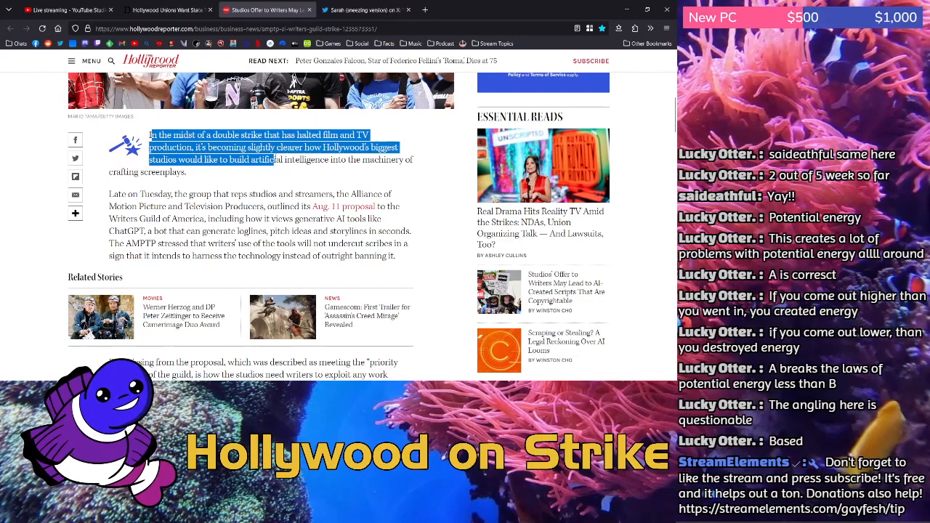
pyautogui.moveTo(294, 159); pyautogui.dragTo(186, 171)
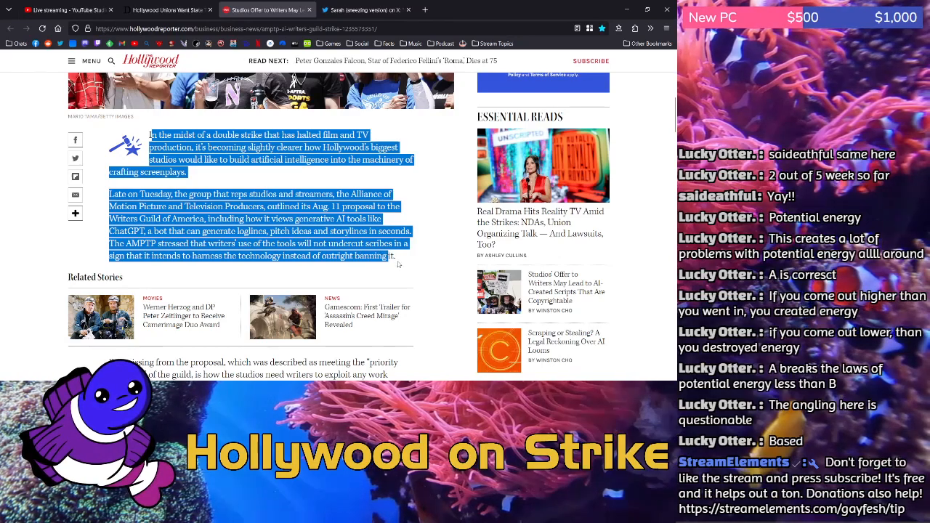
pyautogui.scroll(-3)
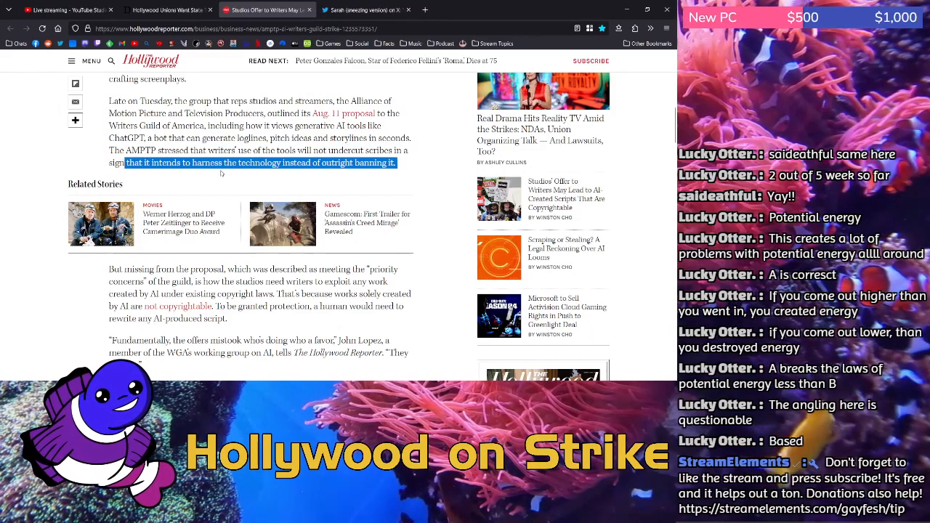
# - Highlight the WGA member's "Fundamentally, the offers mistook…" quote and the "By keeping AI on the table…" paragraph
pyautogui.scroll(-3)
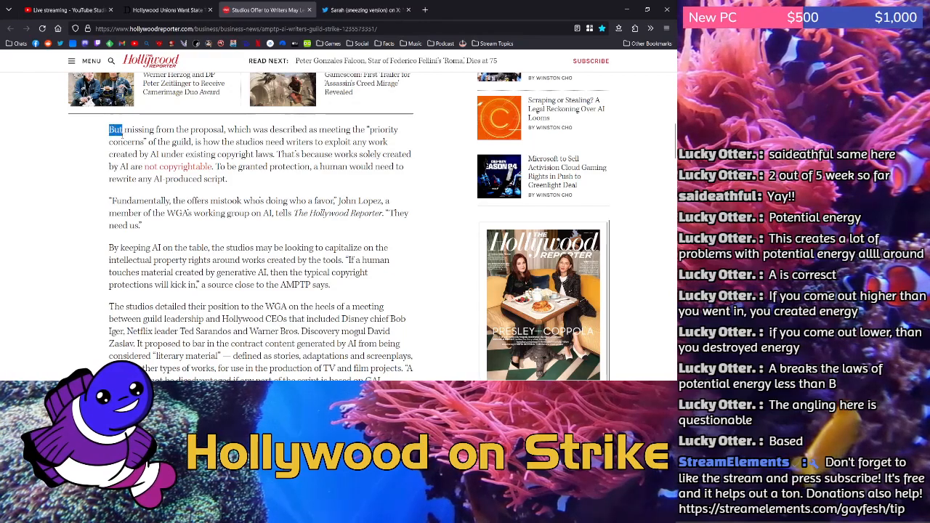
pyautogui.moveTo(115, 129); pyautogui.dragTo(253, 142)
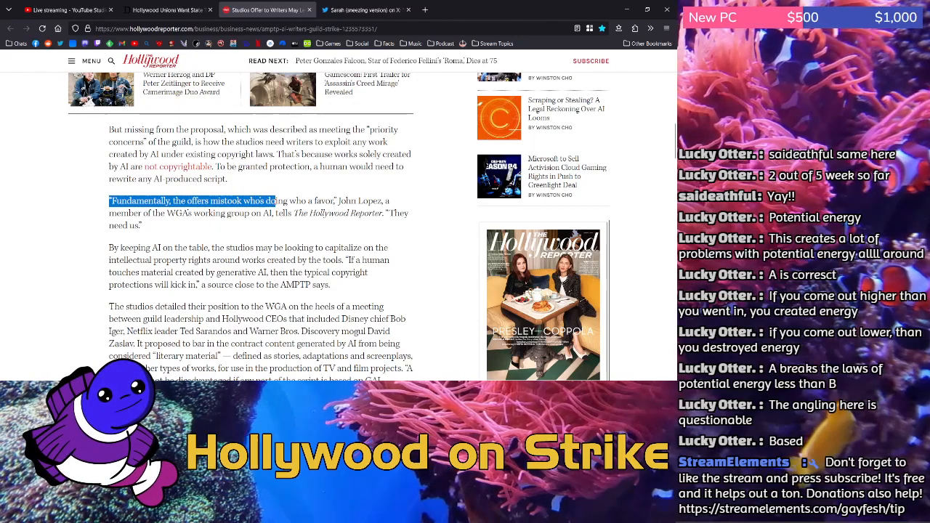
pyautogui.moveTo(276, 201); pyautogui.dragTo(186, 212)
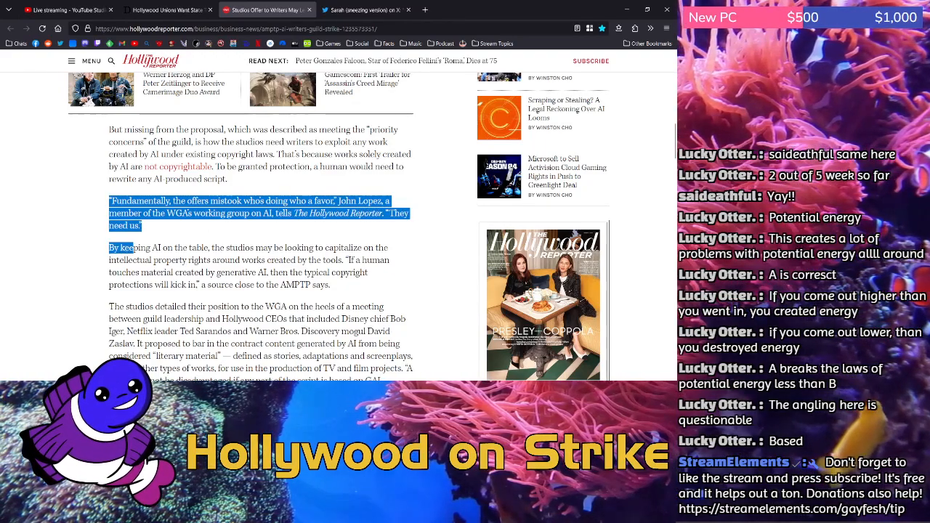
pyautogui.moveTo(107, 247); pyautogui.dragTo(288, 247)
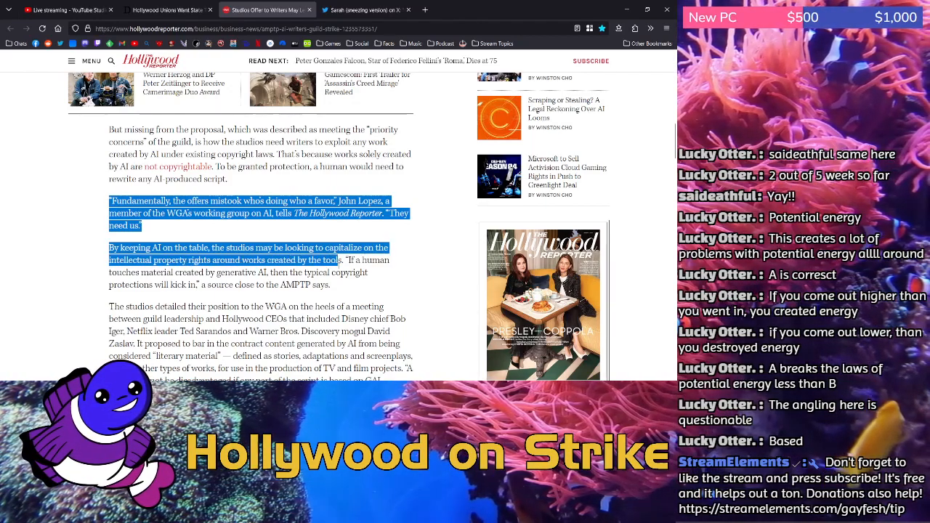
pyautogui.moveTo(346, 260); pyautogui.dragTo(174, 273)
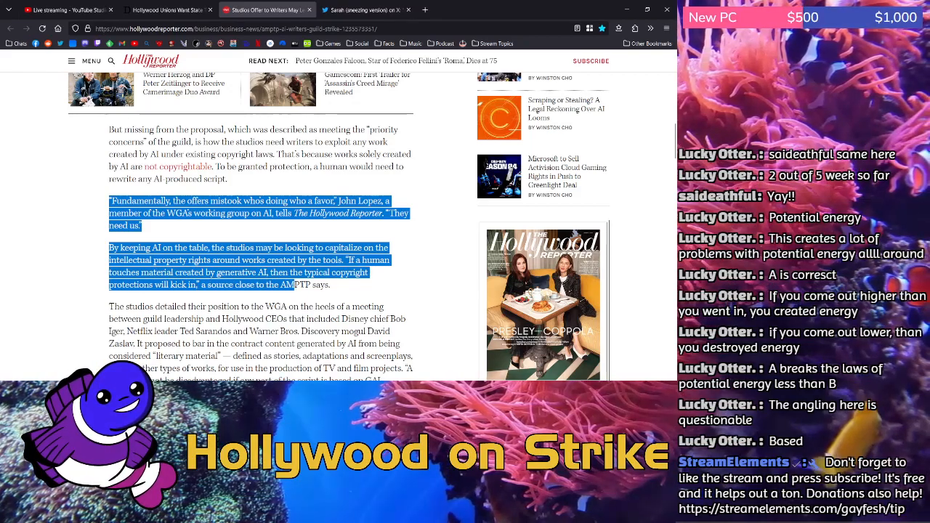
pyautogui.scroll(-3)
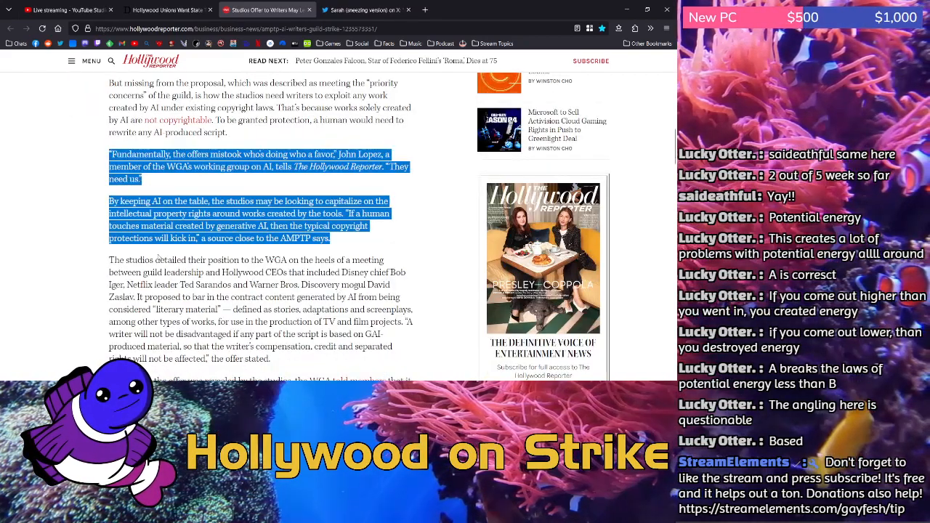
# - Highlight the opening lines of "The studios detailed their position…" paragraph
pyautogui.scroll(-3)
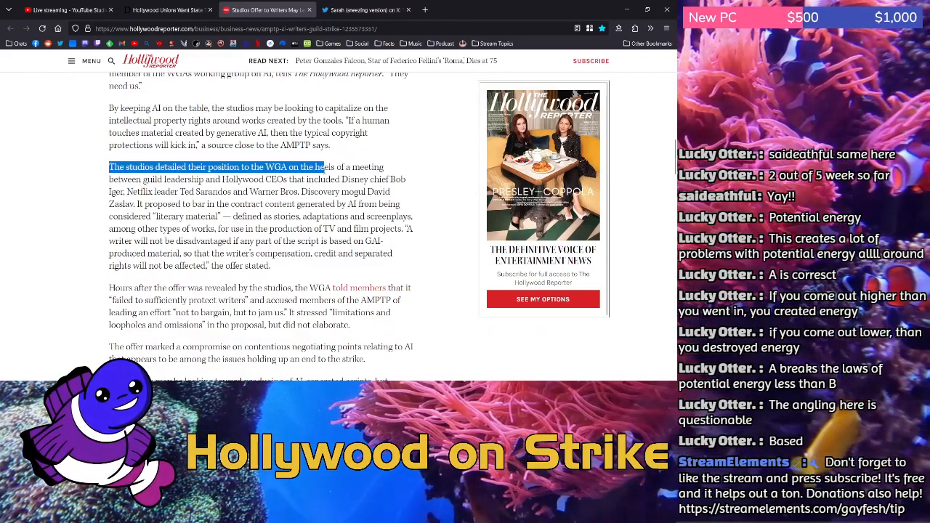
pyautogui.moveTo(323, 165); pyautogui.dragTo(221, 180)
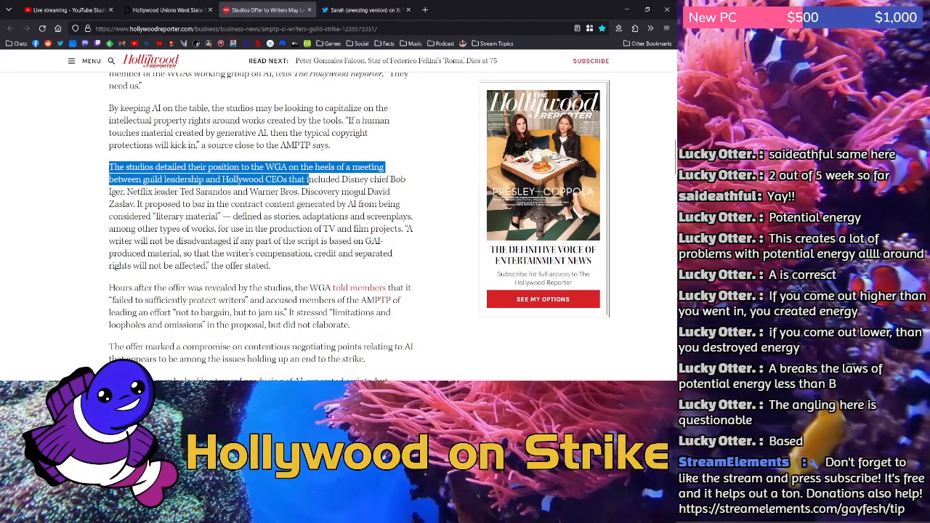
pyautogui.moveTo(307, 180); pyautogui.dragTo(204, 192)
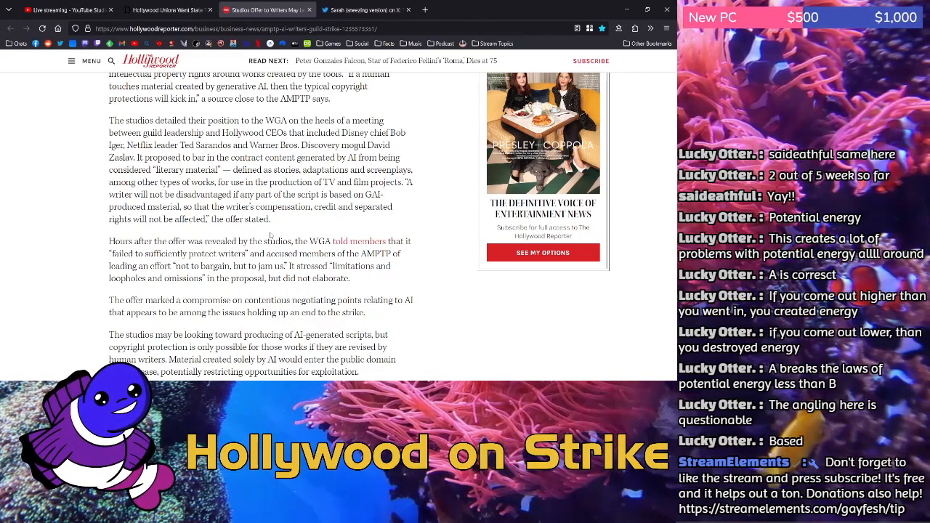
pyautogui.moveTo(93, 174)
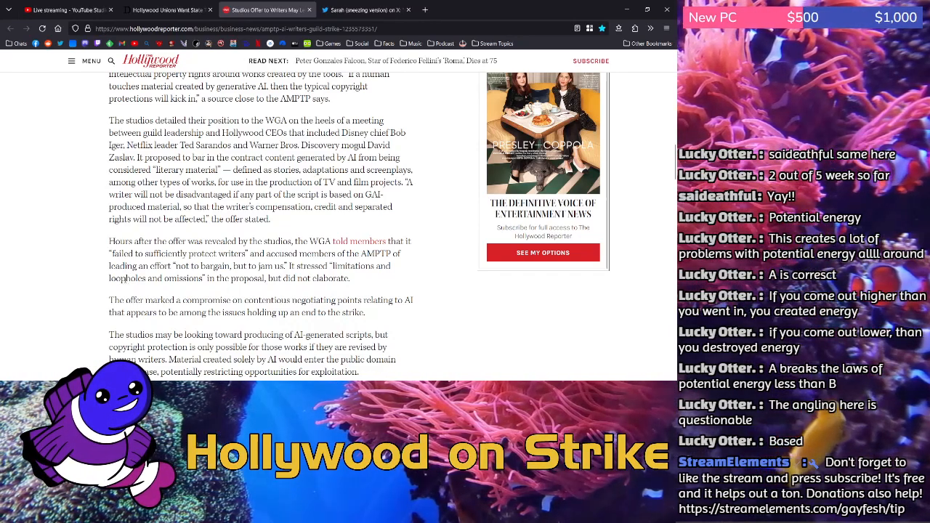
pyautogui.moveTo(87, 326)
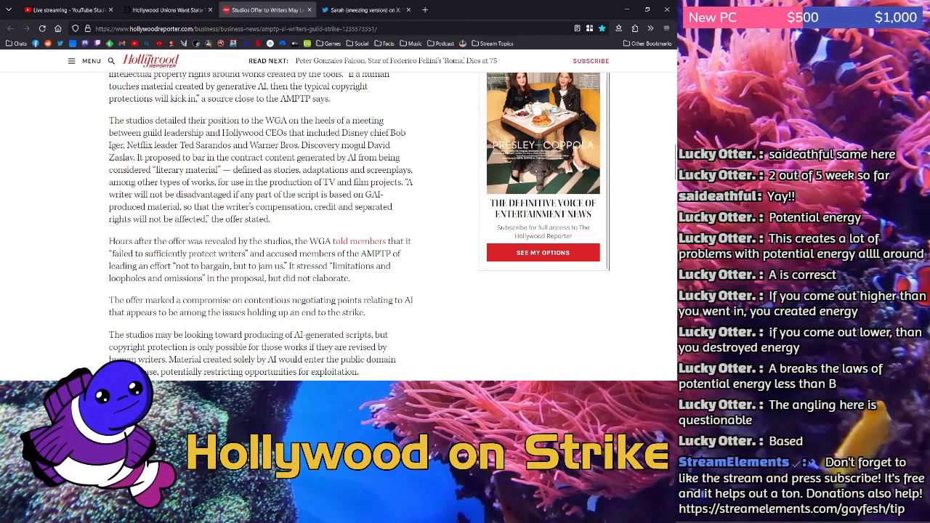
# - Highlight the "Hours after the offer…" WGA reaction paragraph through the loopholes sentence, then read on
pyautogui.doubleClick(124, 241)
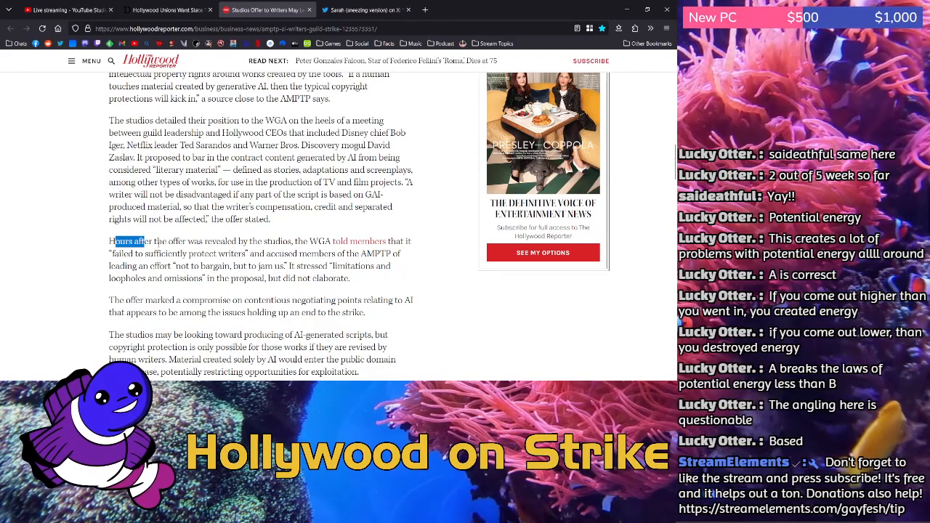
pyautogui.moveTo(113, 242); pyautogui.dragTo(305, 241)
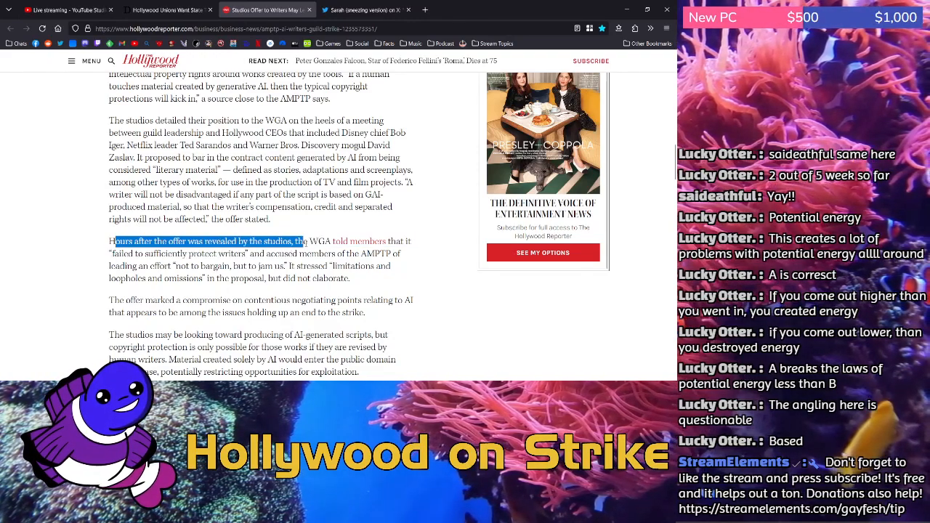
pyautogui.moveTo(305, 241); pyautogui.dragTo(247, 253)
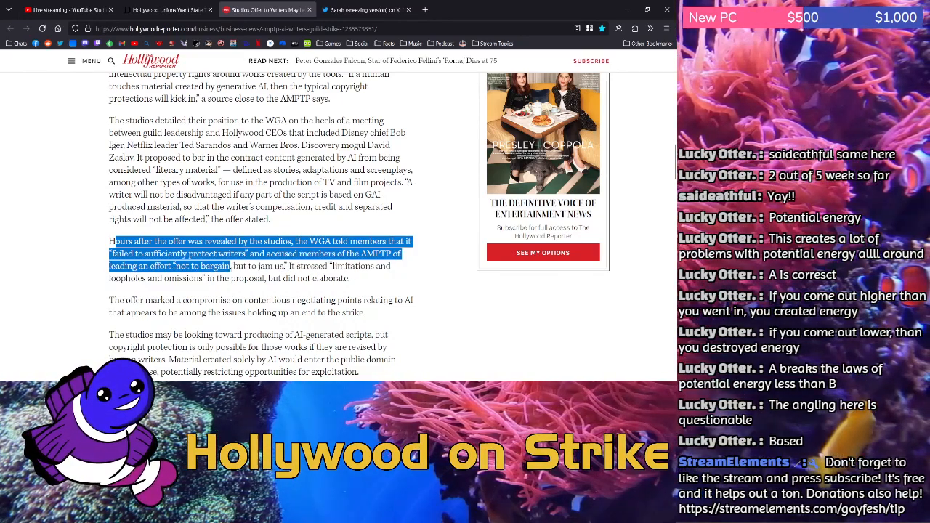
pyautogui.moveTo(231, 266); pyautogui.dragTo(362, 266)
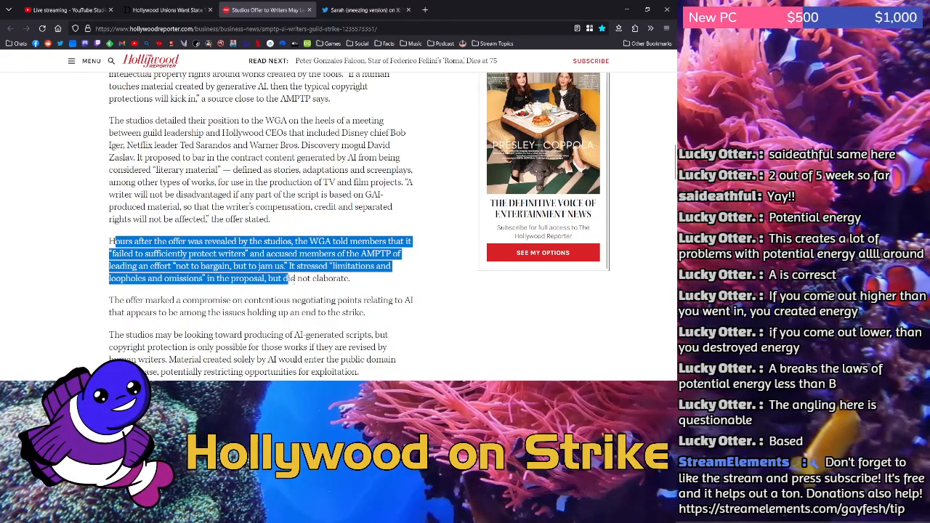
pyautogui.scroll(-3)
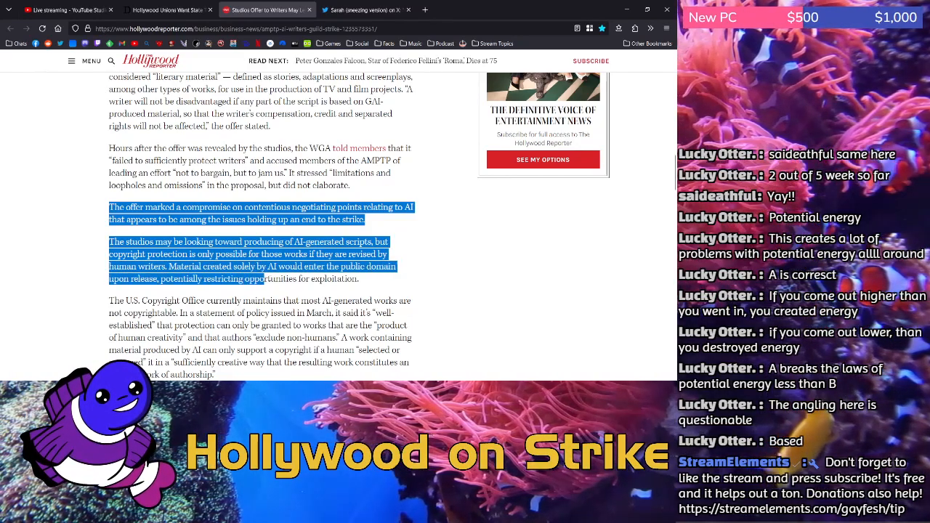
# - Highlight the Copyright Office policy paragraph and scroll to the courts' human-only copyright passage
pyautogui.scroll(-3)
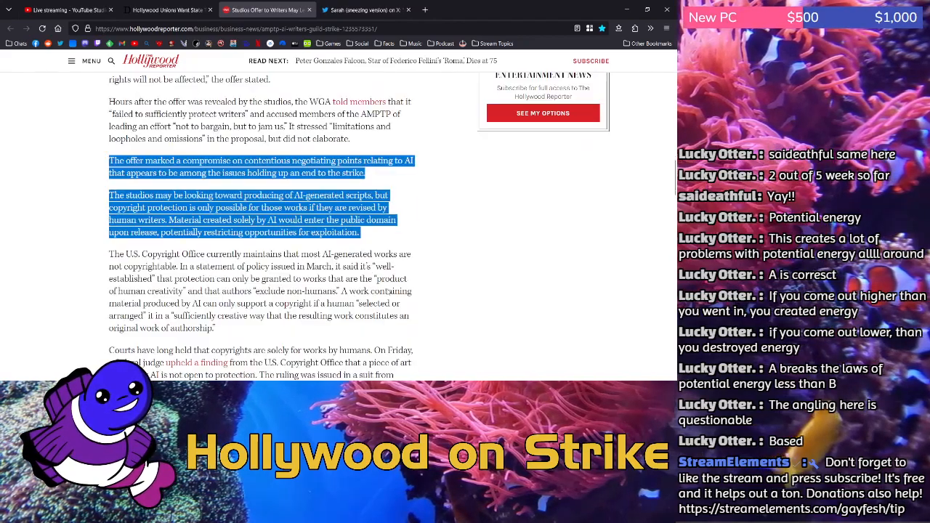
pyautogui.scroll(-3)
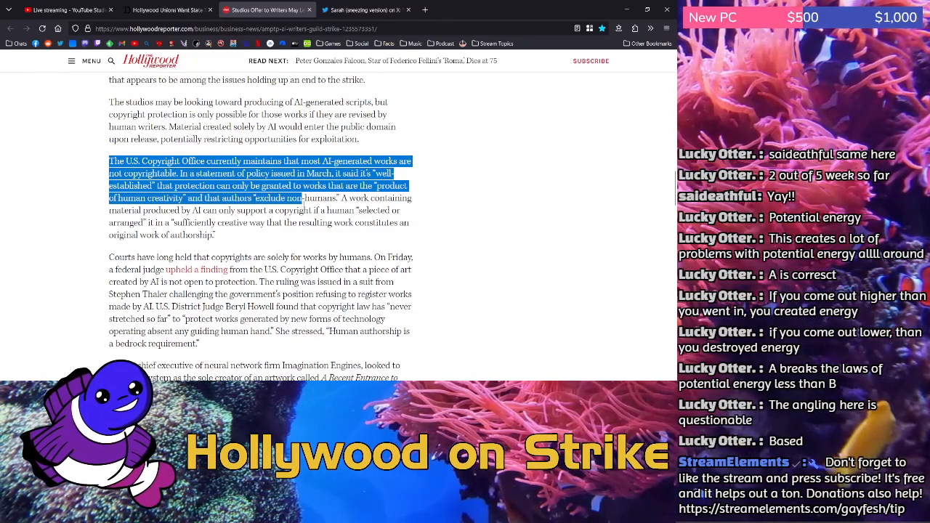
pyautogui.moveTo(305, 203); pyautogui.dragTo(418, 203)
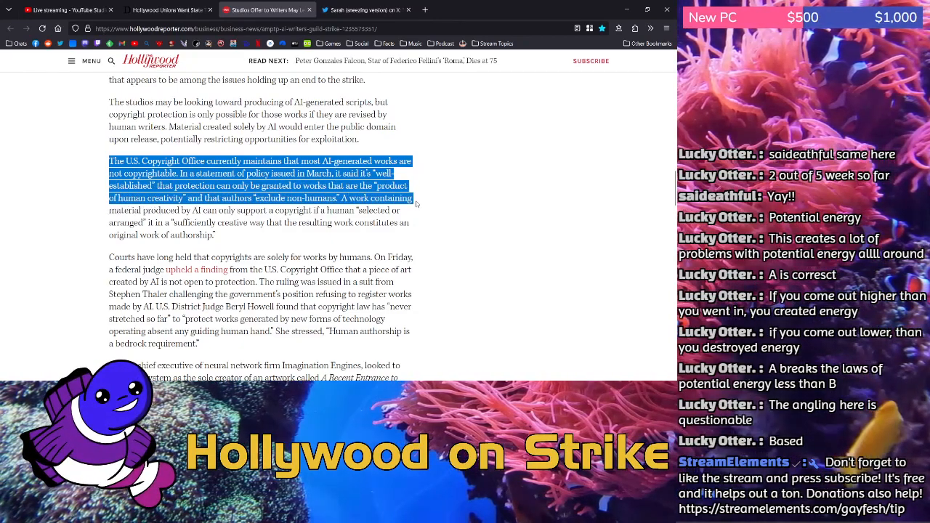
pyautogui.moveTo(417, 203); pyautogui.dragTo(263, 210)
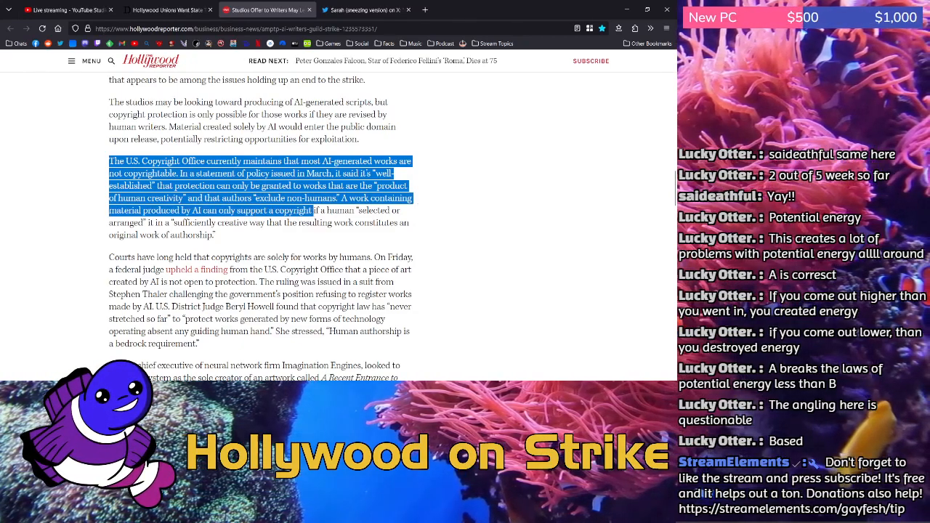
pyautogui.moveTo(311, 210); pyautogui.dragTo(225, 222)
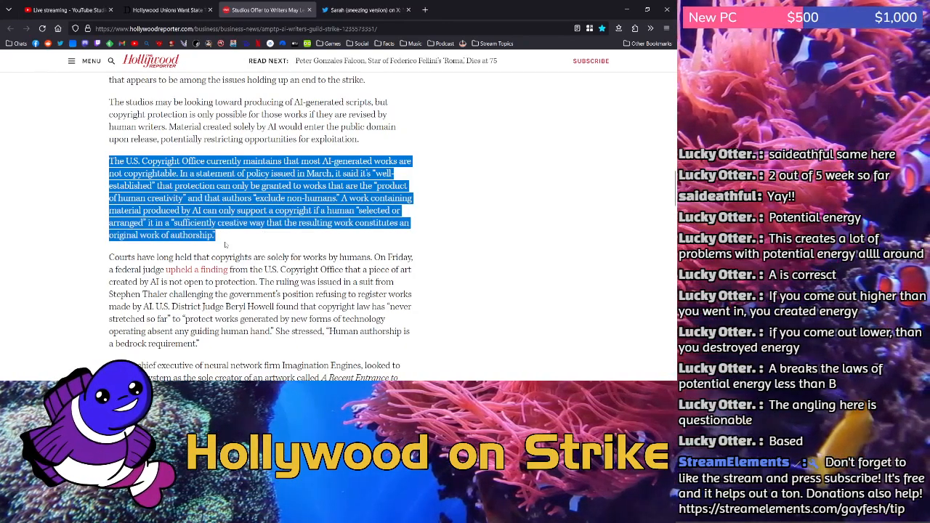
pyautogui.scroll(-3)
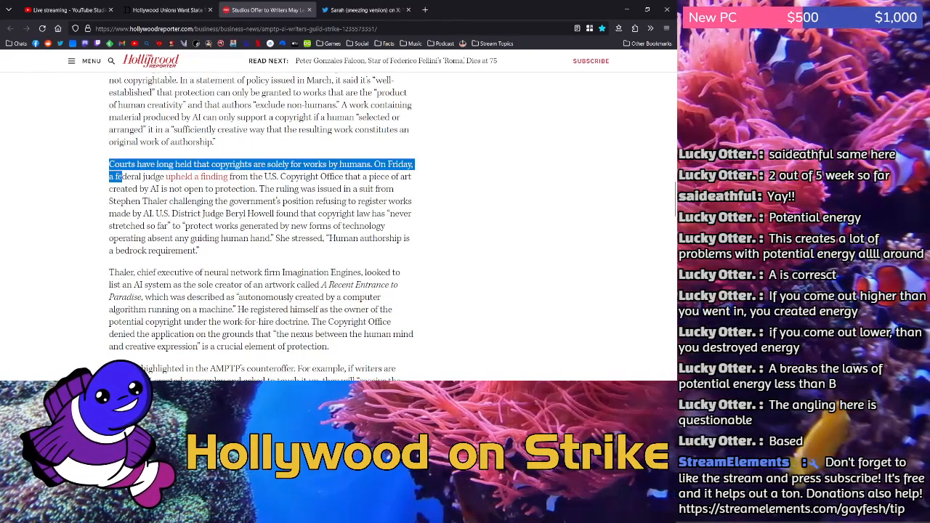
# - Highlight the rest of the courts paragraph through the Thaler lawsuit and Judge Howell's ruling, then scroll to the pay passage
pyautogui.moveTo(116, 170); pyautogui.dragTo(249, 189)
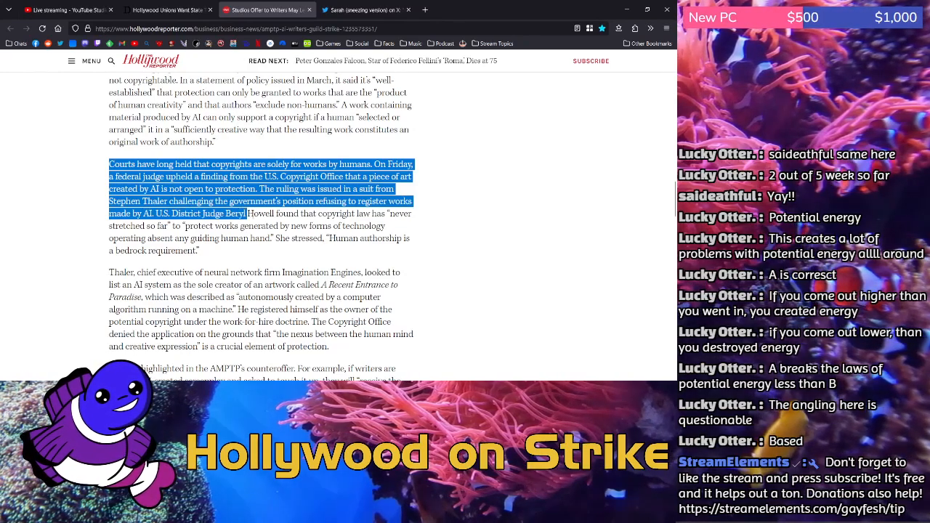
pyautogui.moveTo(246, 212); pyautogui.dragTo(357, 226)
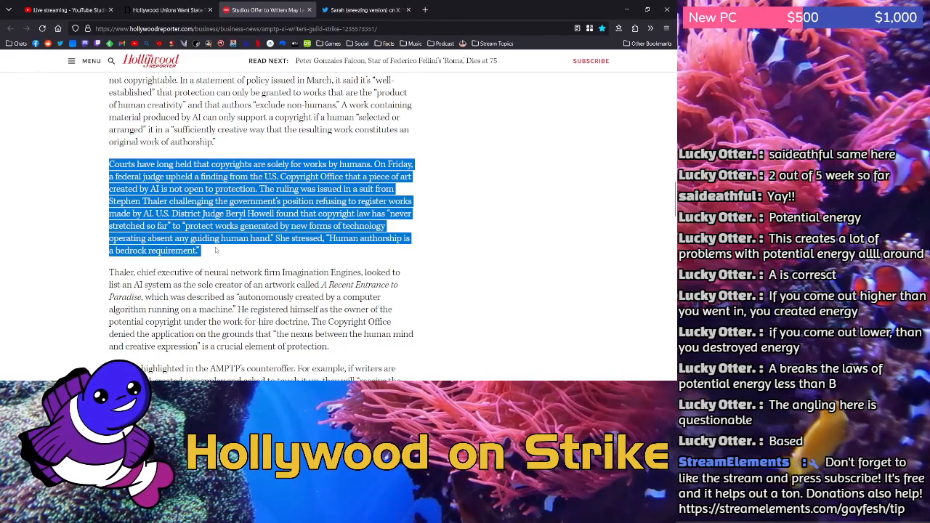
pyautogui.scroll(-3)
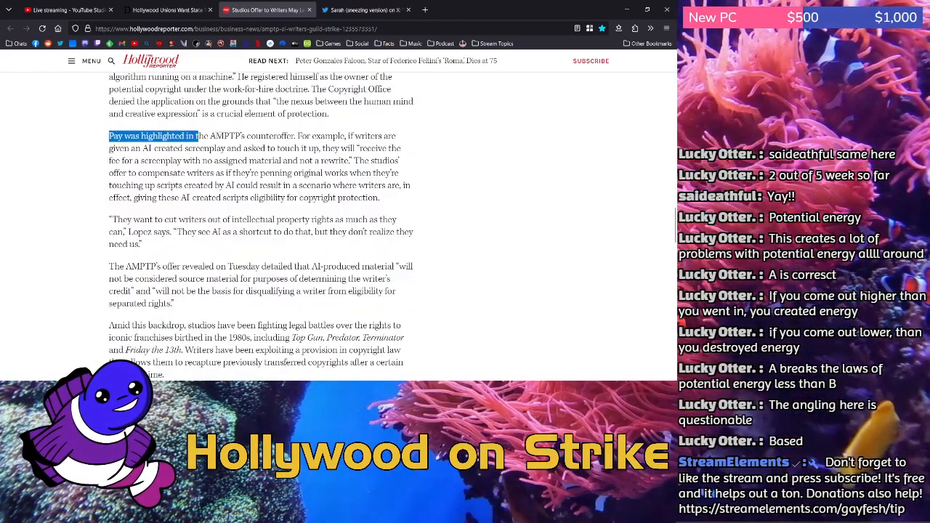
# - Highlight the whole paragraph on pay in the AMPTP's counteroffer for touching up AI-created screenplays
pyautogui.moveTo(197, 137); pyautogui.dragTo(296, 136)
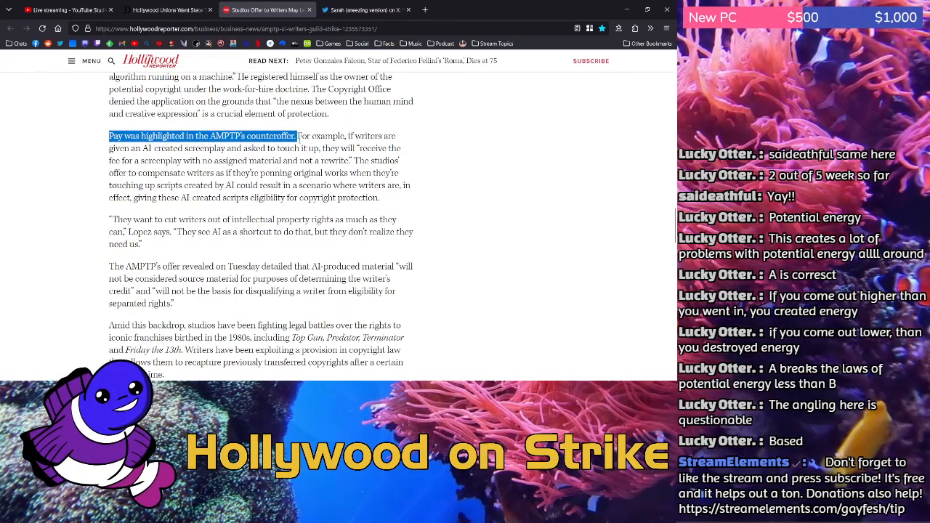
pyautogui.moveTo(297, 136); pyautogui.dragTo(192, 148)
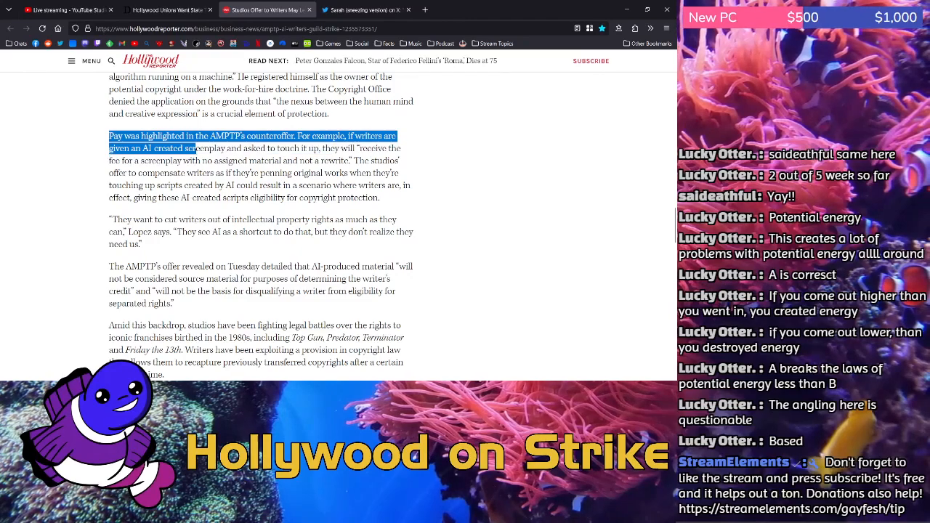
pyautogui.moveTo(196, 148); pyautogui.dragTo(319, 148)
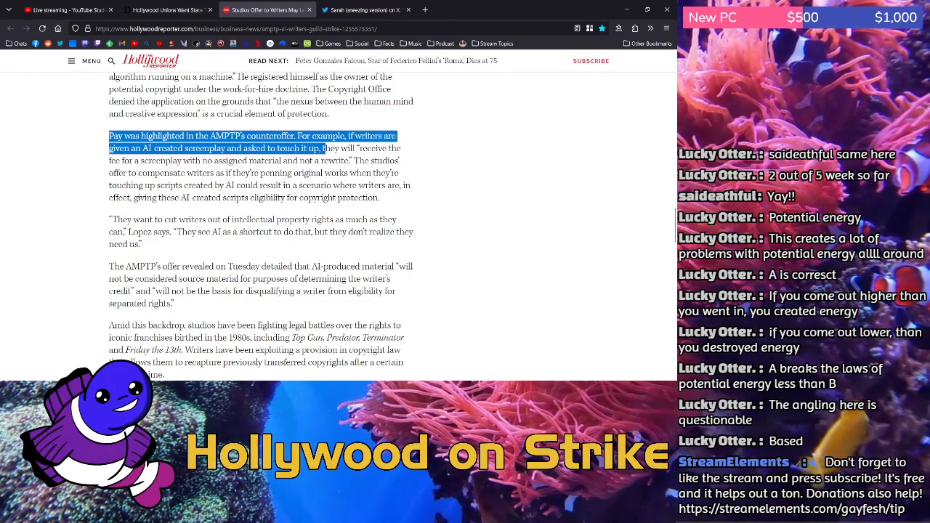
pyautogui.moveTo(320, 148); pyautogui.dragTo(271, 160)
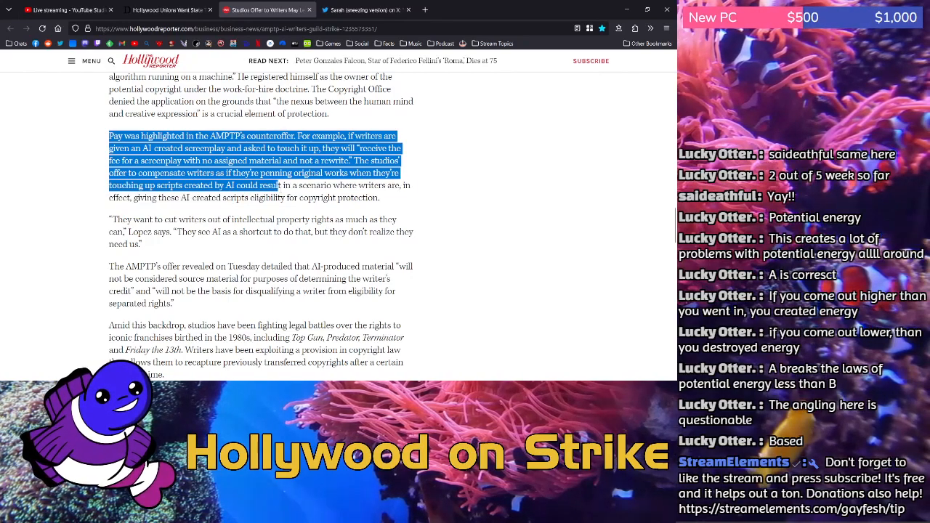
pyautogui.moveTo(279, 186); pyautogui.dragTo(400, 197)
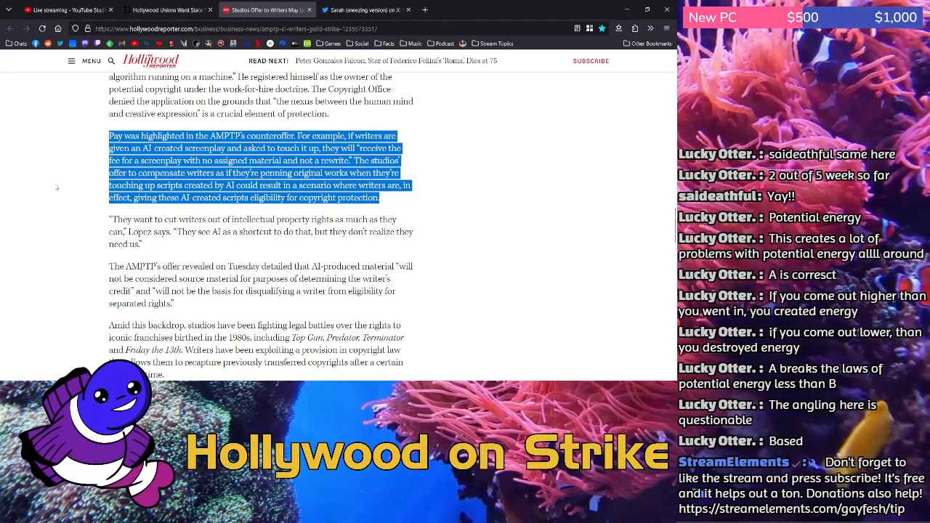
pyautogui.scroll(-3)
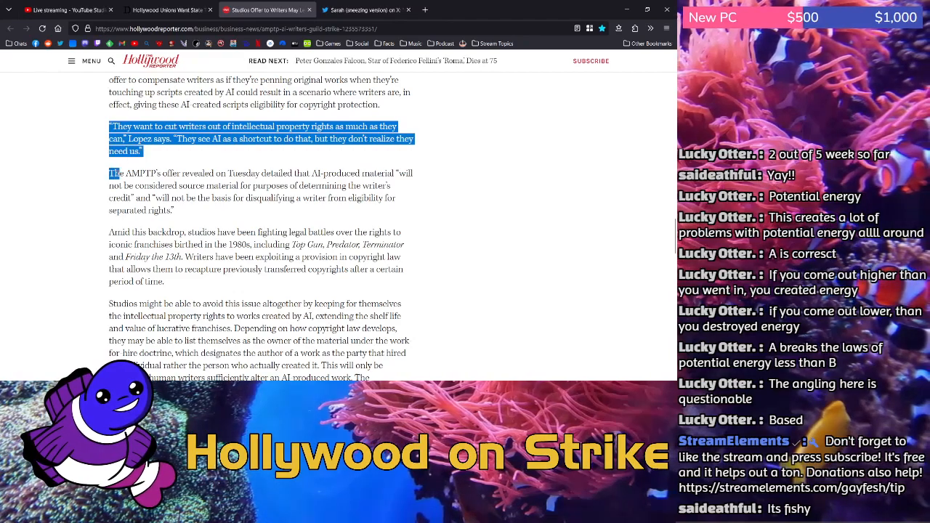
# - Highlight the AMPTP Tuesday-offer paragraph and the "Amid this backdrop…" franchise legal-battles paragraph
pyautogui.moveTo(108, 173); pyautogui.dragTo(293, 173)
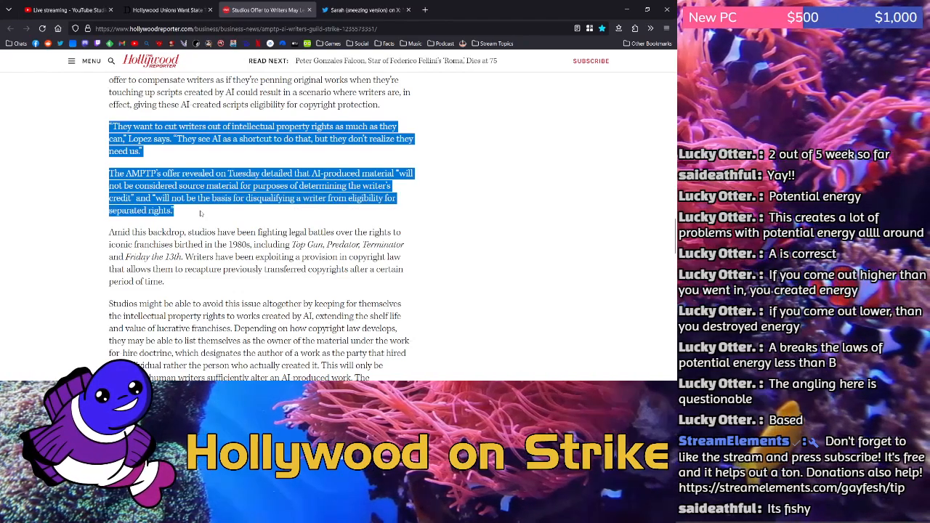
pyautogui.moveTo(201, 213); pyautogui.dragTo(270, 233)
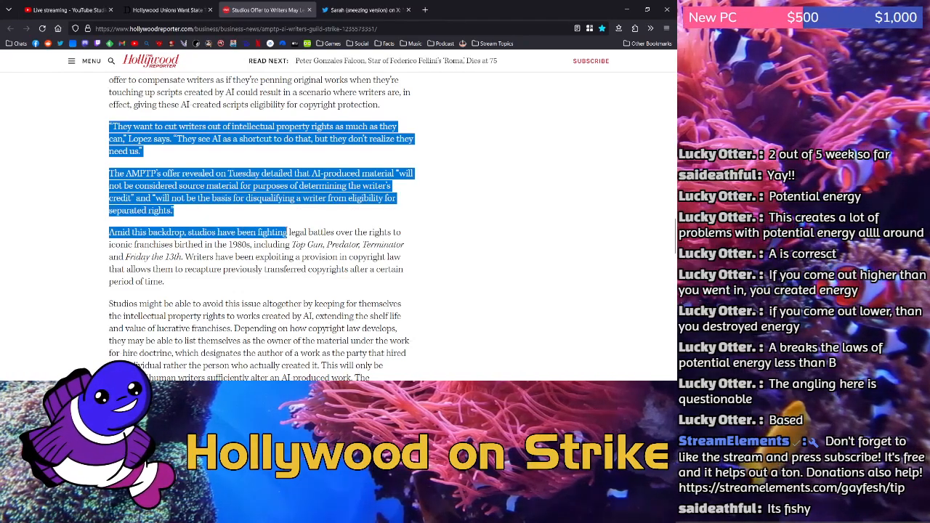
pyautogui.moveTo(270, 232); pyautogui.dragTo(187, 255)
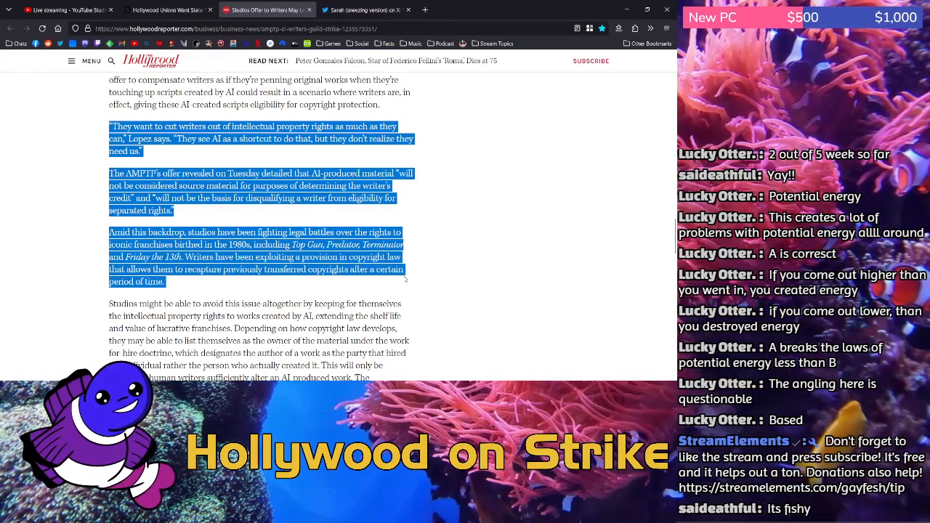
pyautogui.scroll(-3)
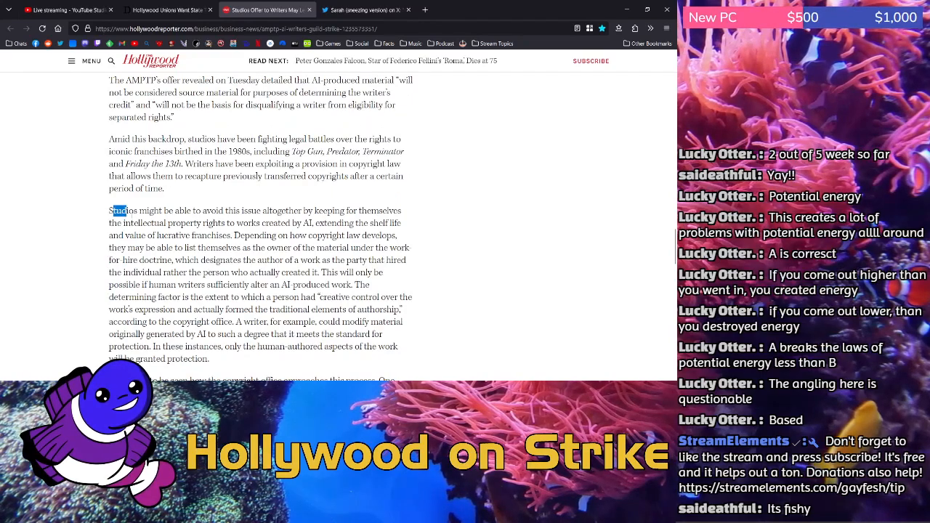
# - Highlight the "Studios might be able…" work-for-hire paragraph and scroll to the closing training-data paragraph
pyautogui.moveTo(109, 211); pyautogui.dragTo(206, 211)
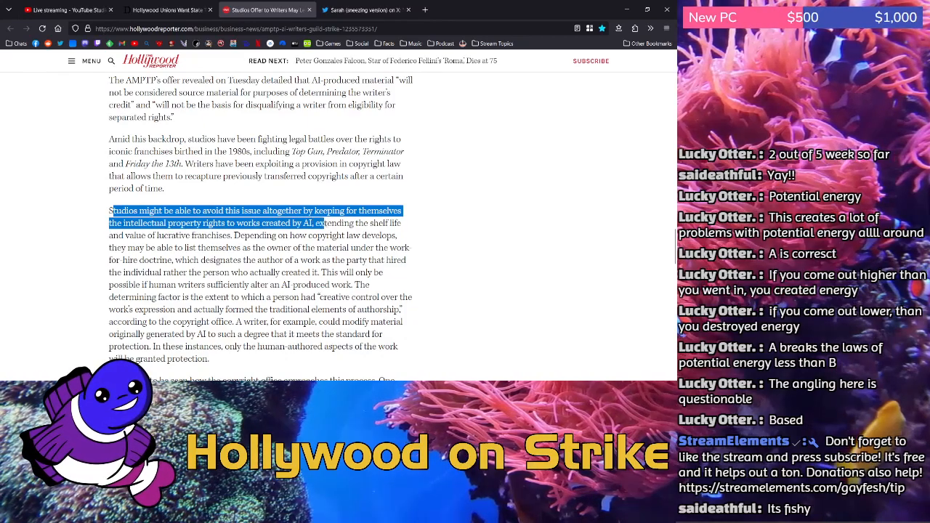
pyautogui.moveTo(323, 224); pyautogui.dragTo(145, 235)
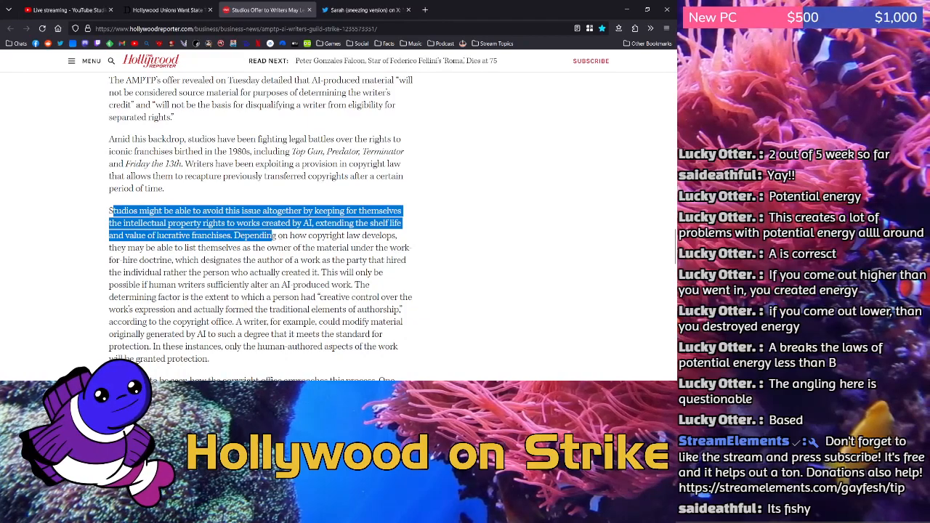
pyautogui.moveTo(273, 235); pyautogui.dragTo(247, 247)
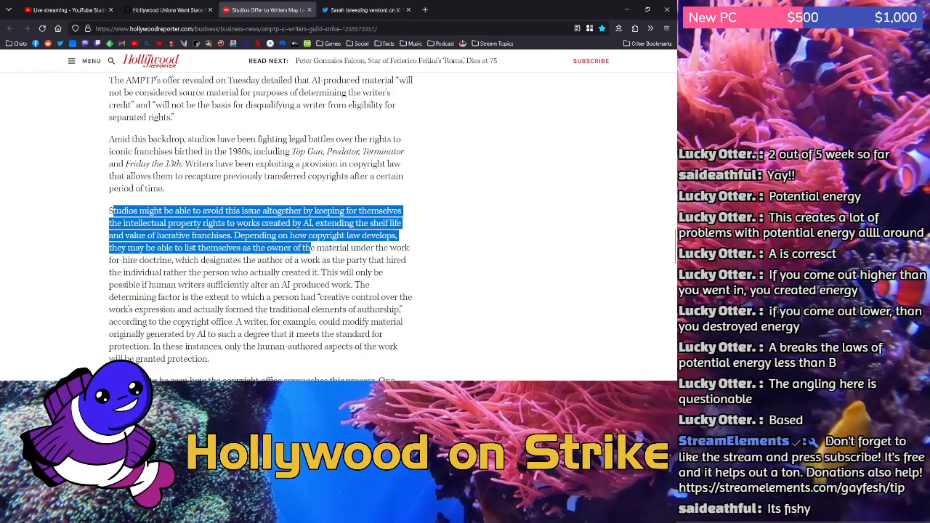
pyautogui.moveTo(313, 247); pyautogui.dragTo(356, 259)
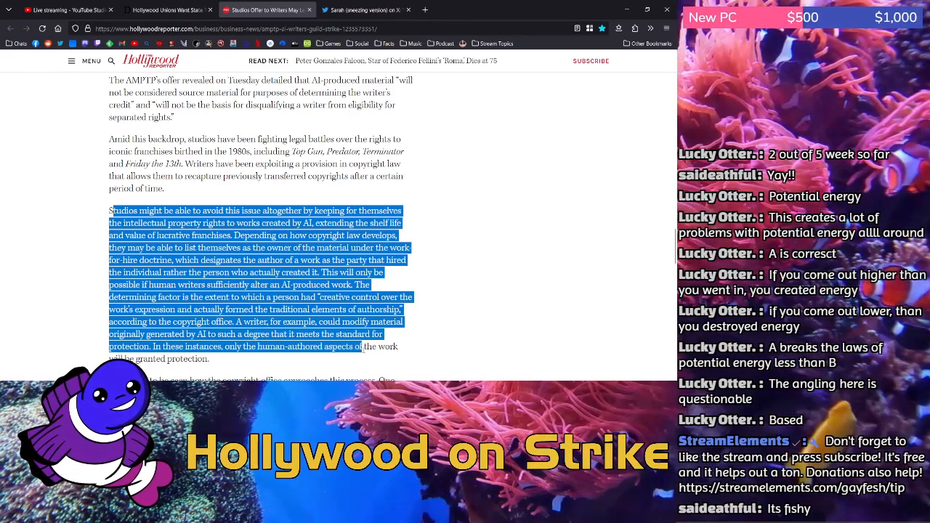
pyautogui.scroll(-3)
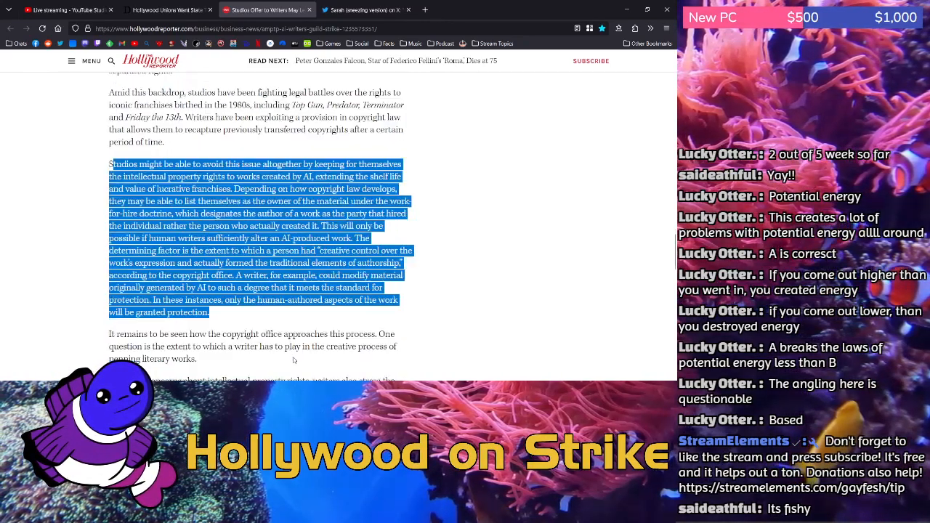
pyautogui.scroll(-3)
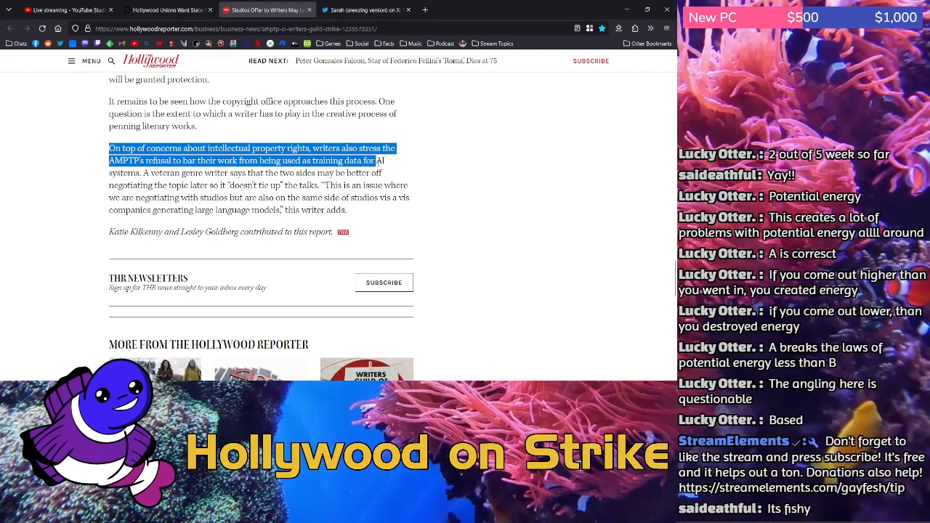
# - Highlight the opening of the closing paragraph, then clear the selection after reading it
pyautogui.moveTo(372, 159); pyautogui.dragTo(215, 173)
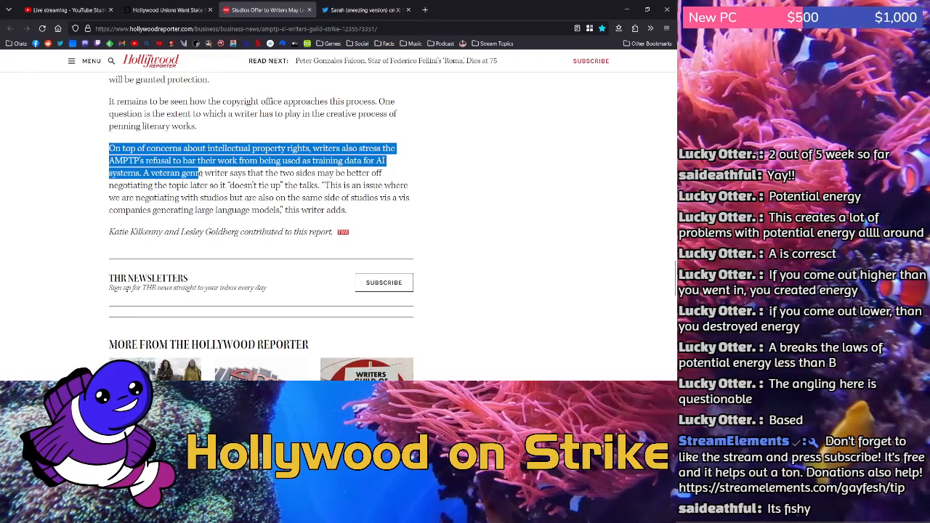
pyautogui.moveTo(211, 173); pyautogui.dragTo(317, 173)
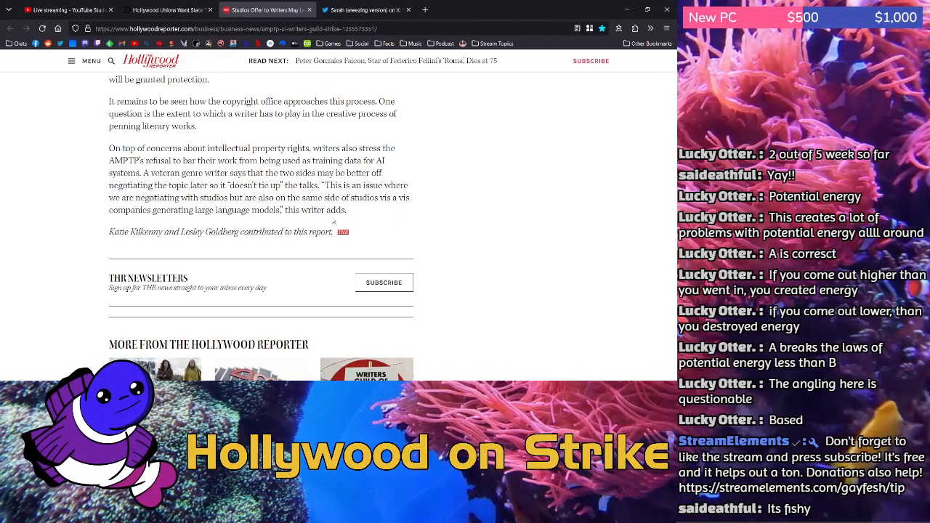
# - Scroll back up to the article's headline about AI-created scripts becoming copyrightable
pyautogui.scroll(3)
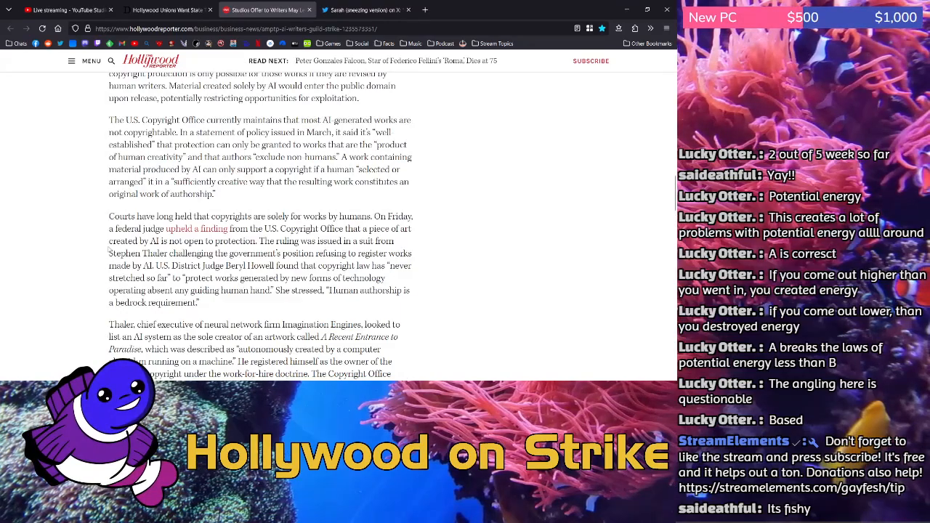
pyautogui.scroll(3)
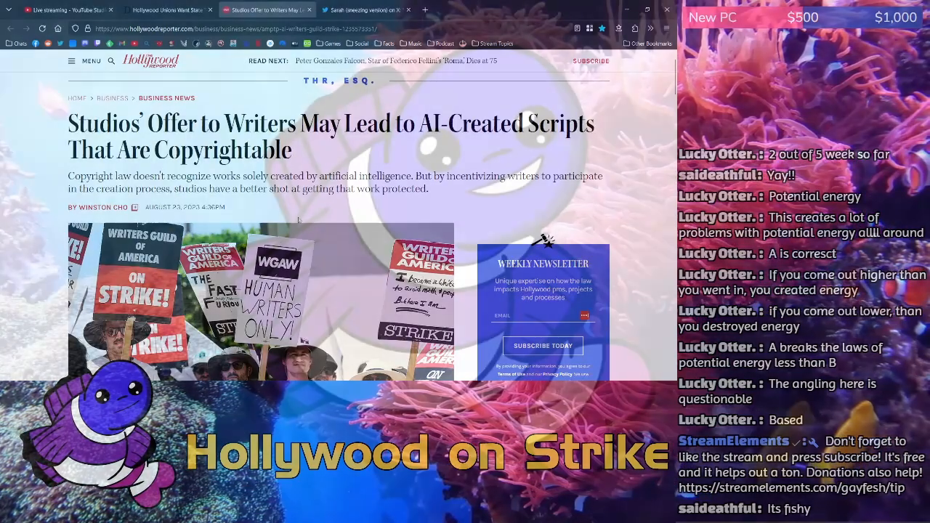